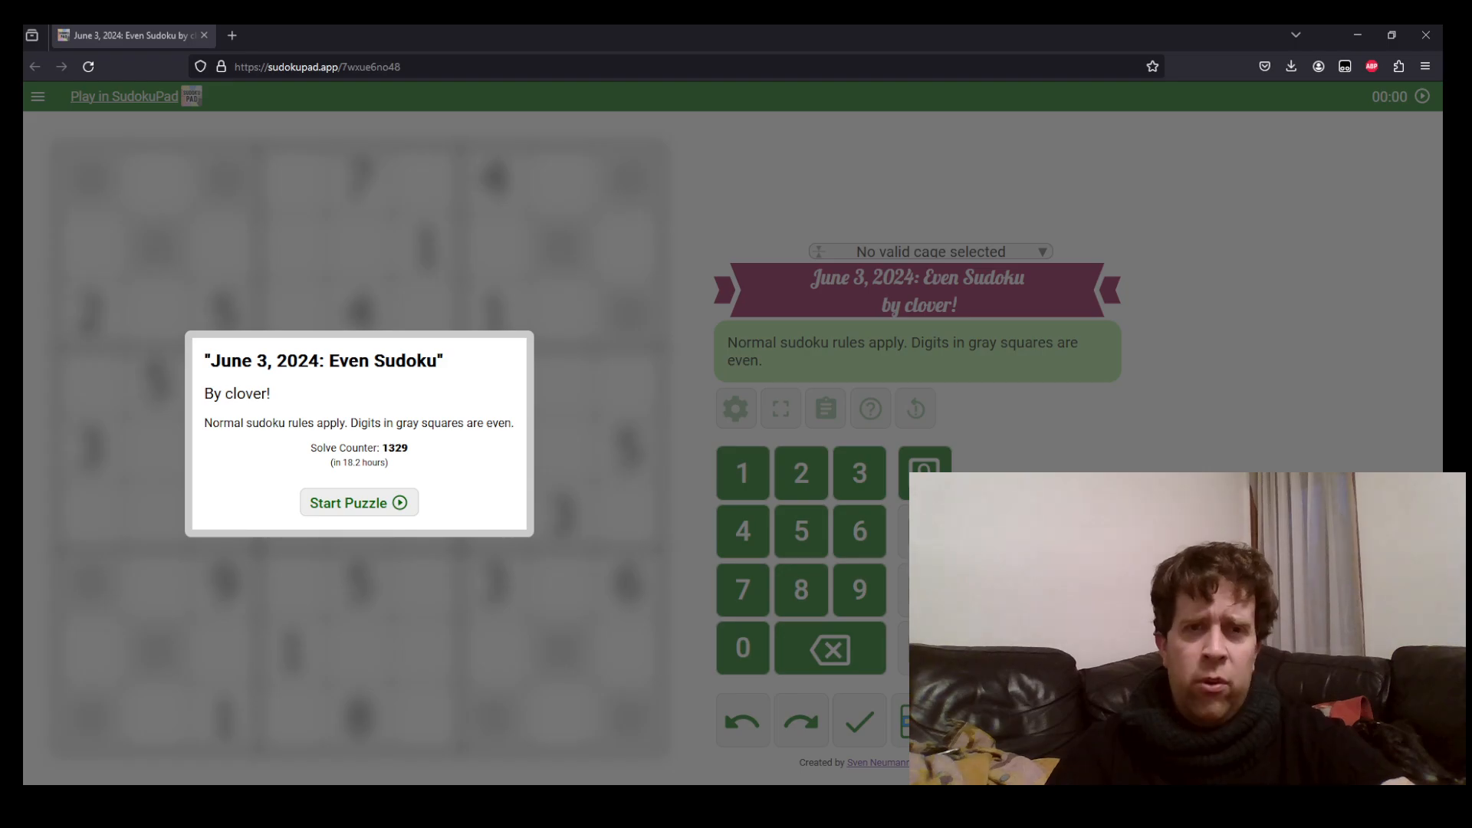
Start the Even Sudoku puzzle so the grid appears and the timer runs
{"action": "left_click", "coordinate": [357, 503]}
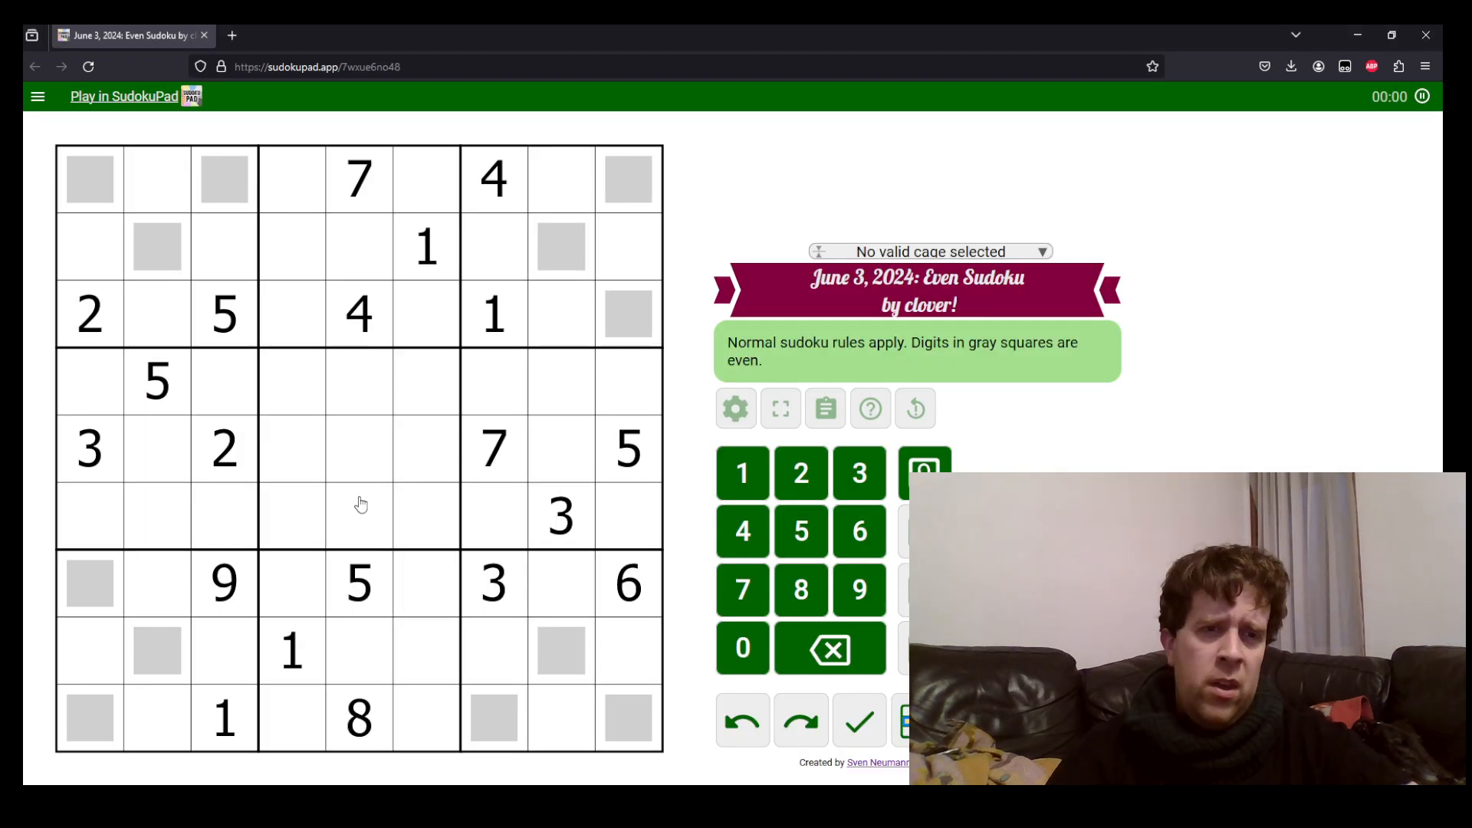
{"action": "left_click", "coordinate": [224, 178]}
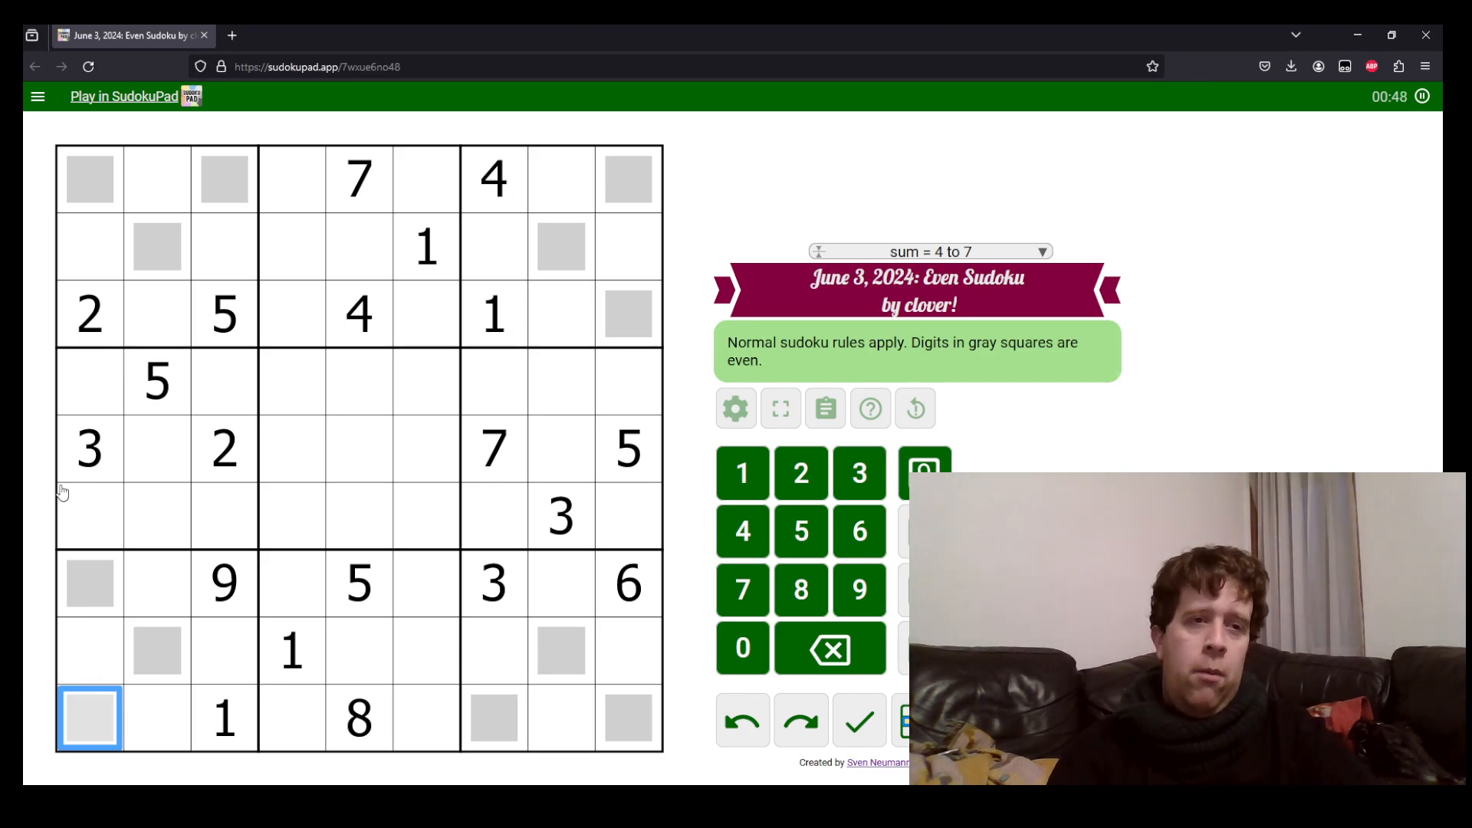
{"action": "left_click", "coordinate": [89, 516]}
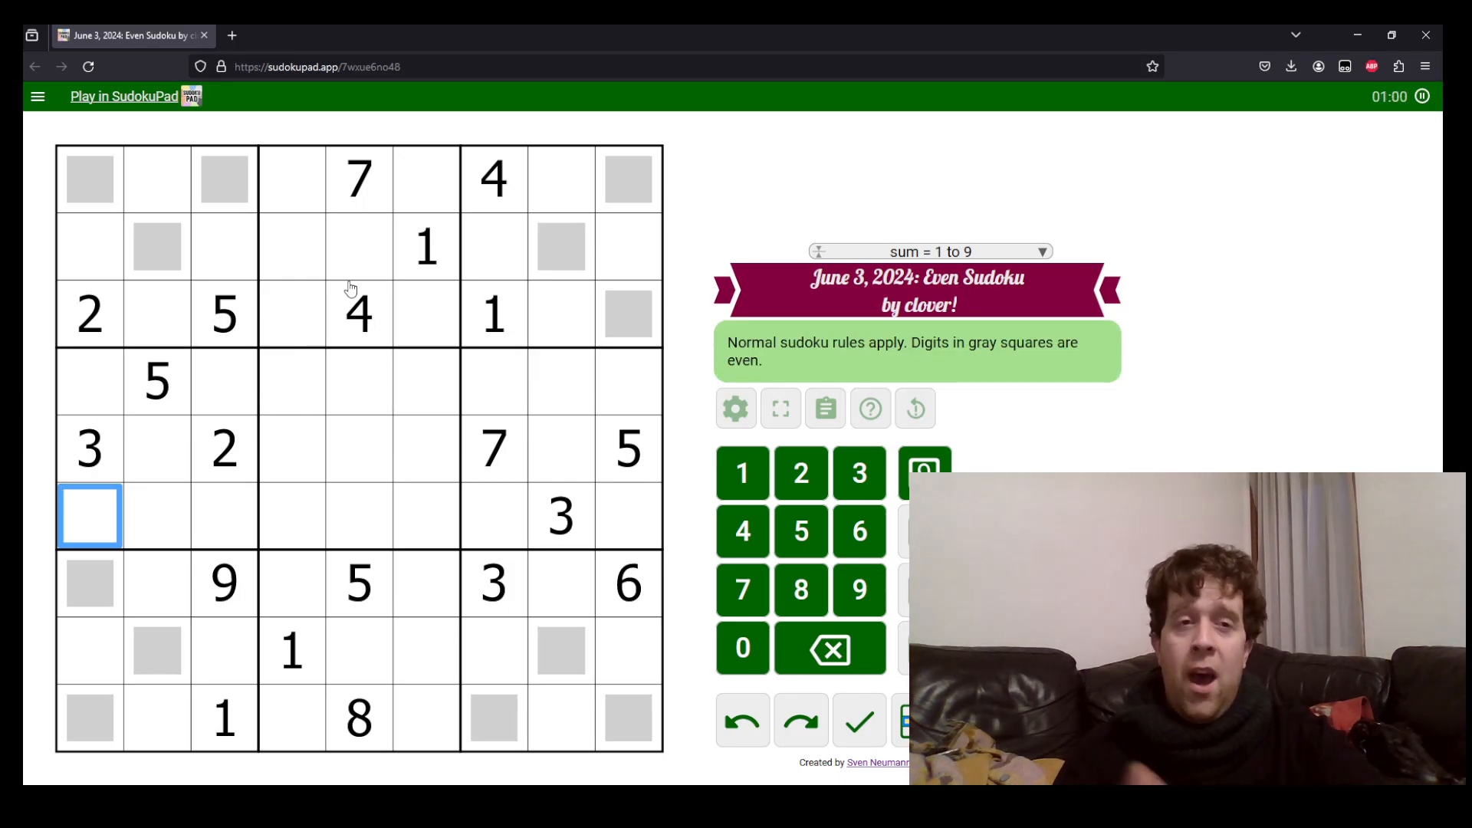
{"action": "mouse_move", "coordinate": [469, 178]}
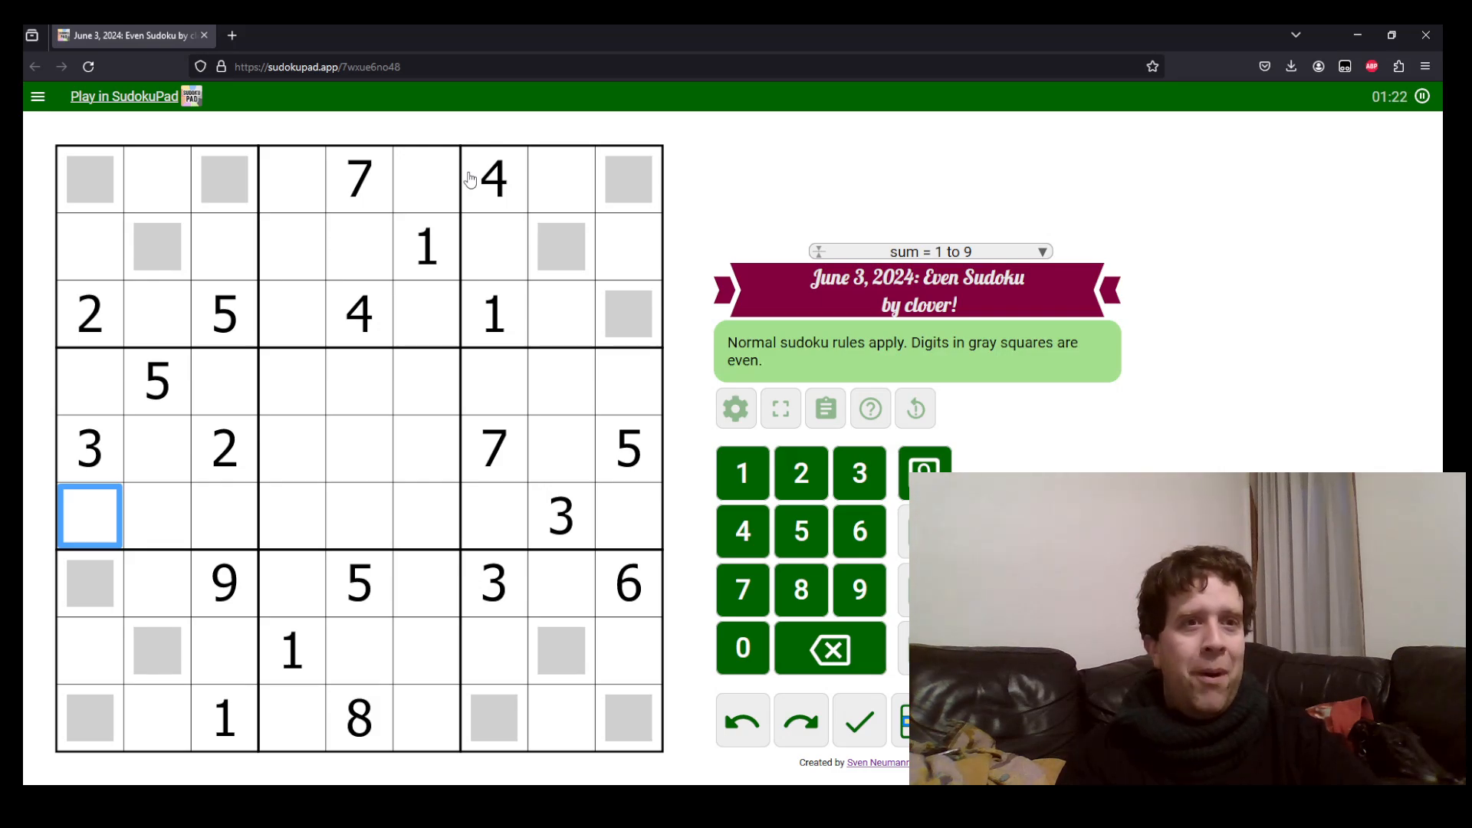
Place 4 in the top-left box's centre gray cell and mark 6/8 in its top corner gray cells
{"action": "left_click", "coordinate": [156, 245]}
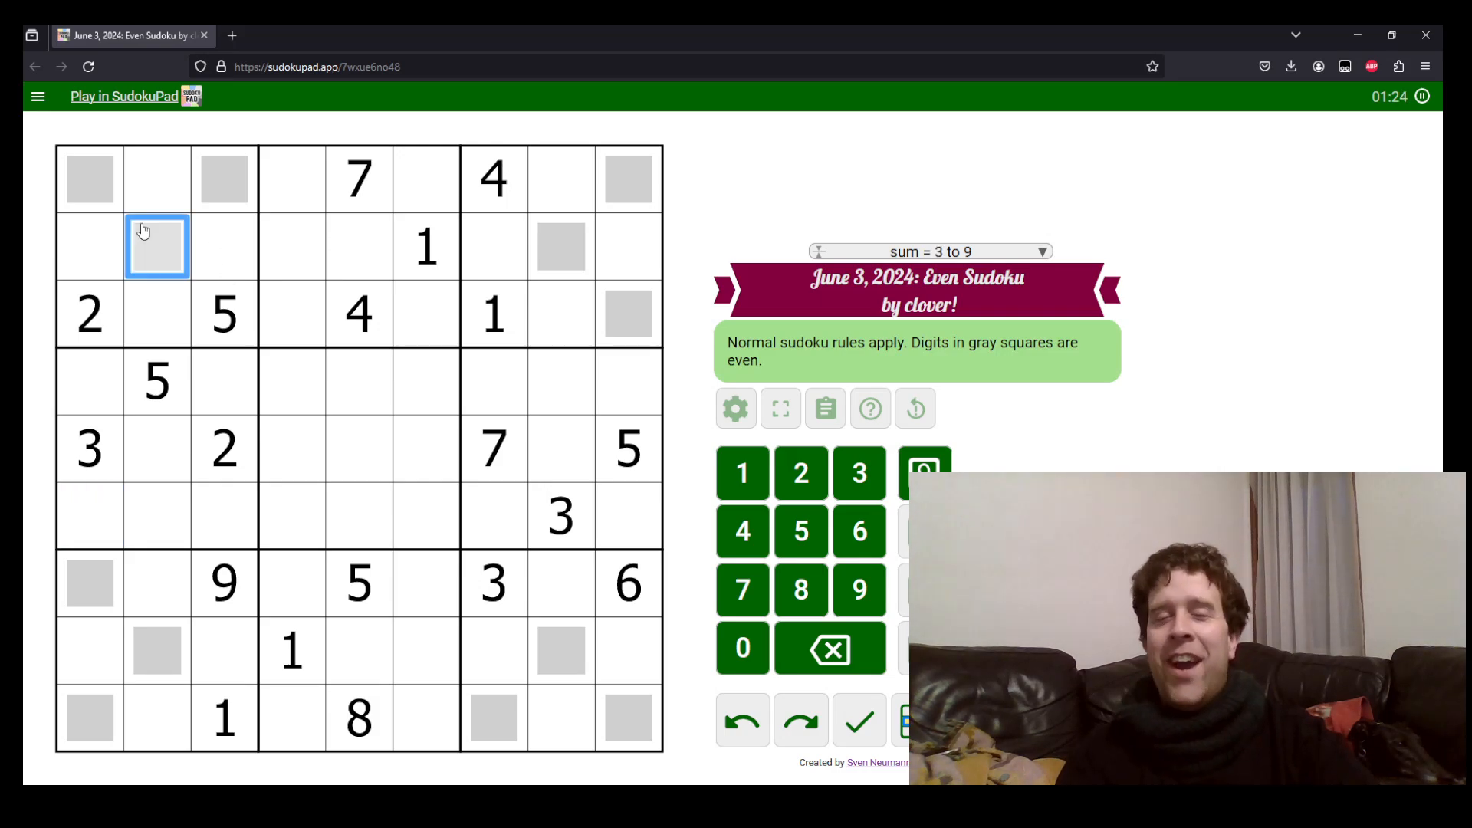
{"action": "left_click", "coordinate": [492, 178]}
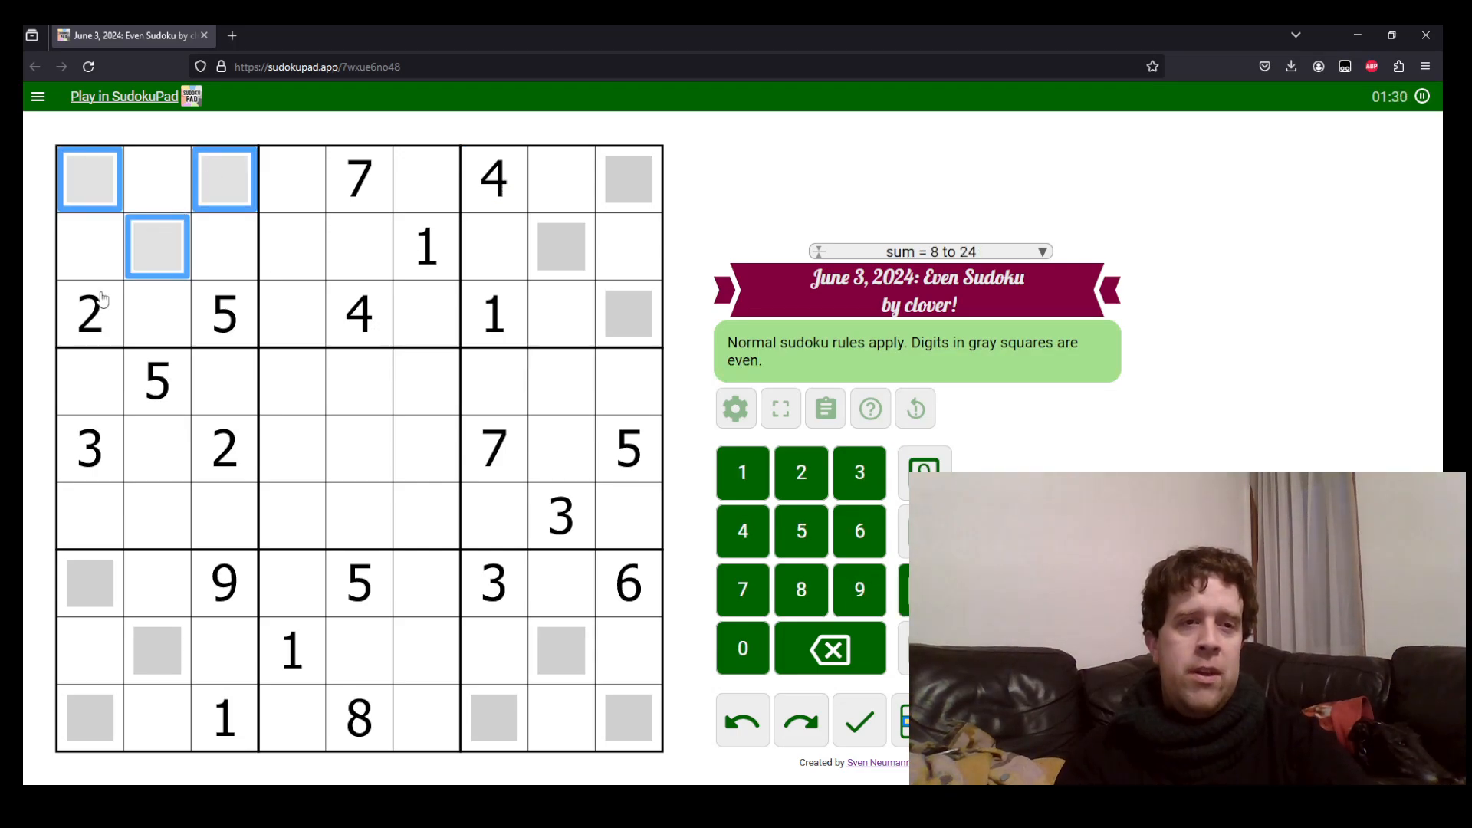
{"action": "left_click", "coordinate": [158, 247]}
{"action": "type", "text": "4"}
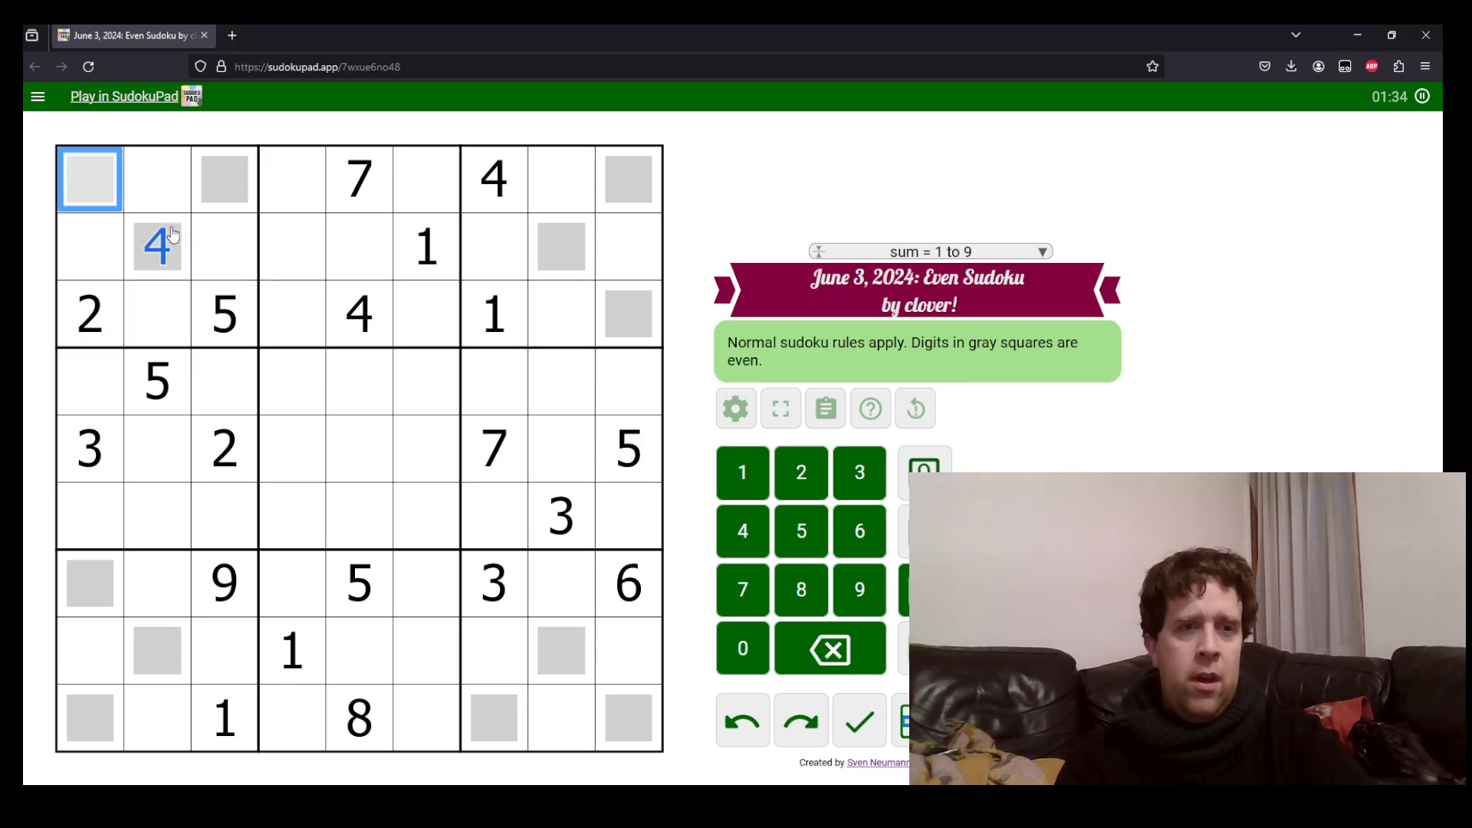
{"action": "left_click", "coordinate": [224, 178]}
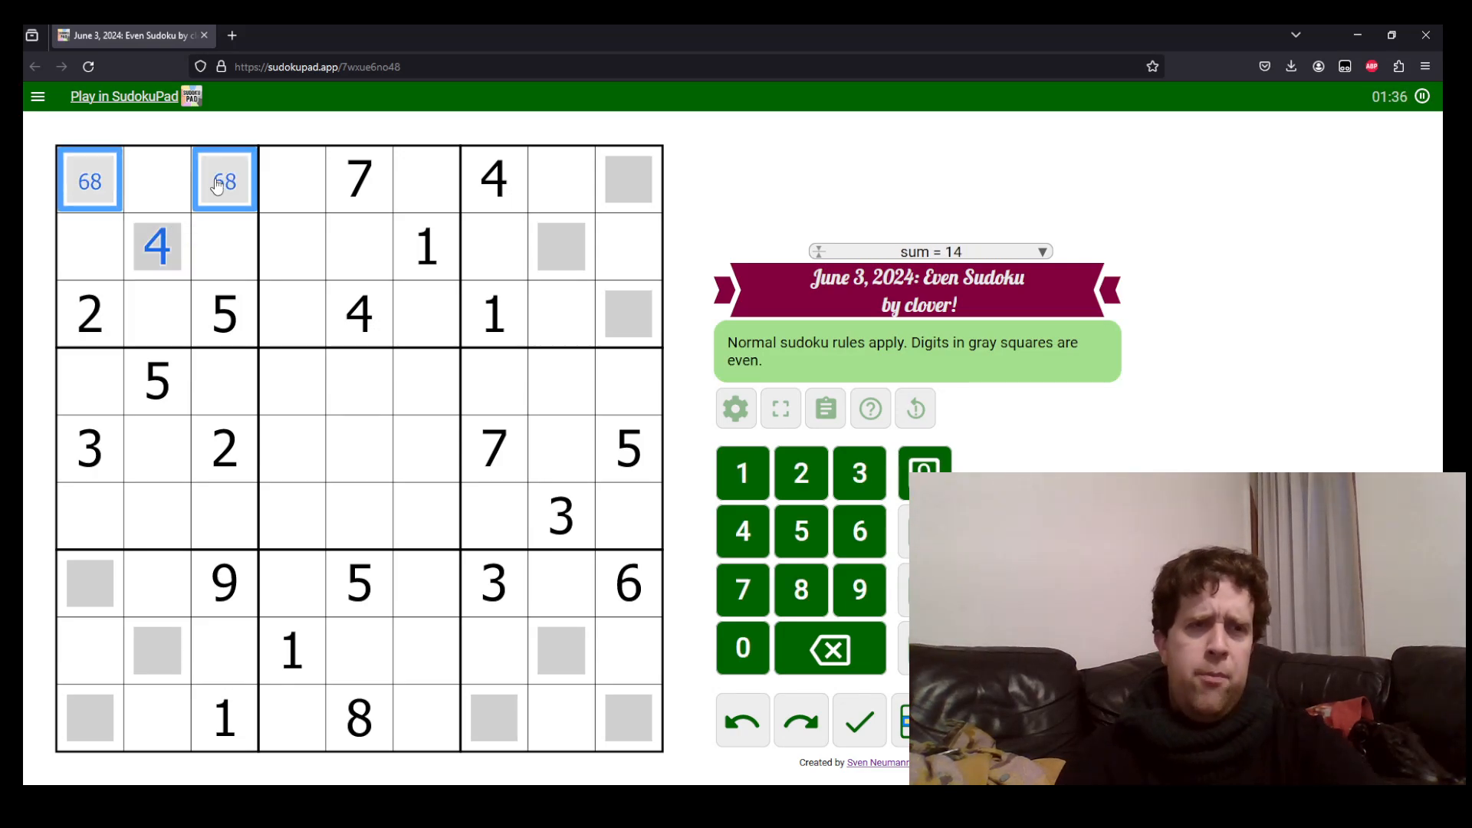
Fill the top-right gray cells with 2, 6, 8 and the bottom-right gray cells with 8, 2, 4
{"action": "left_click", "coordinate": [629, 583]}
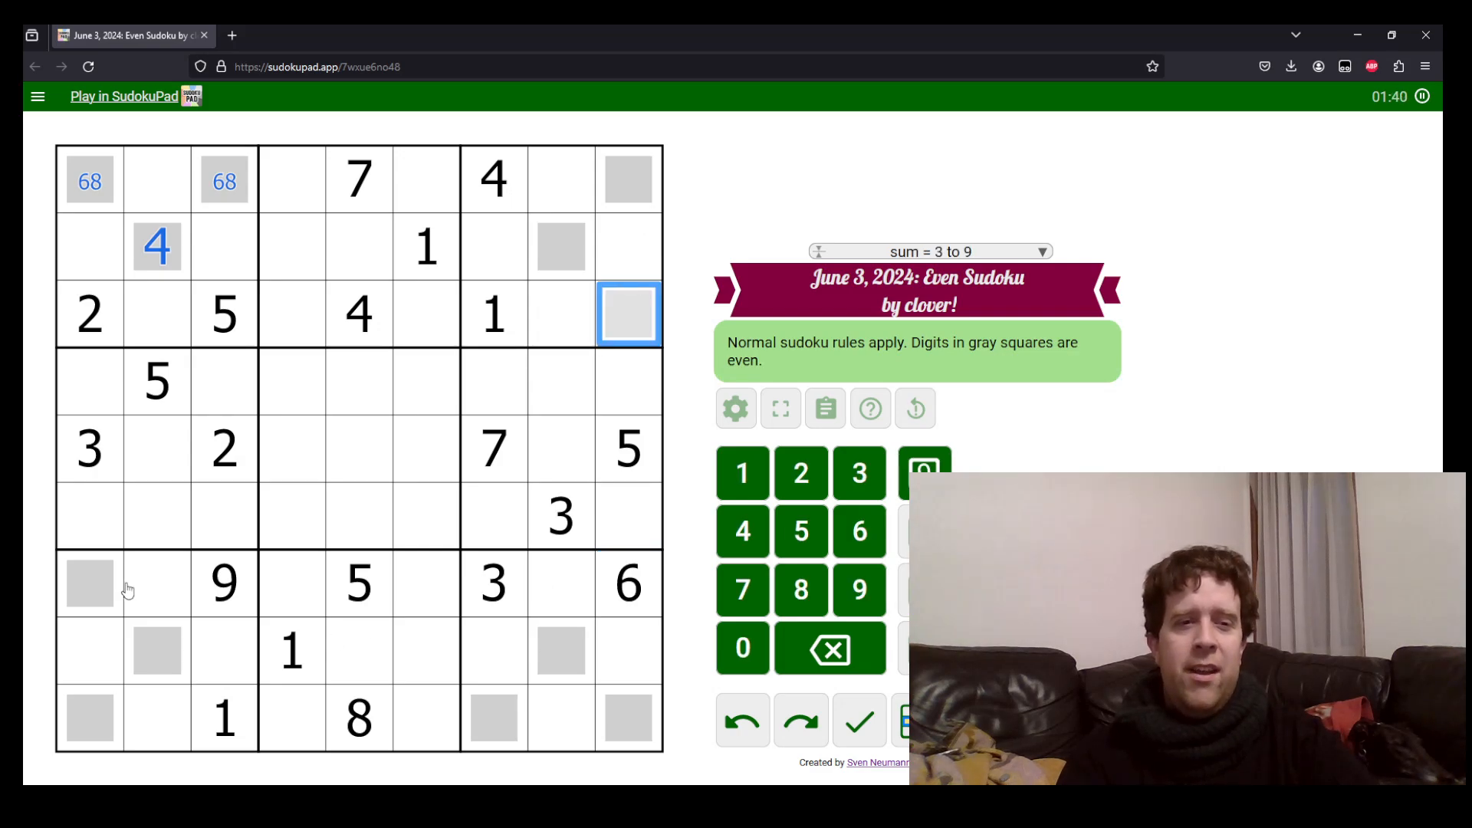
{"action": "mouse_move", "coordinate": [258, 593]}
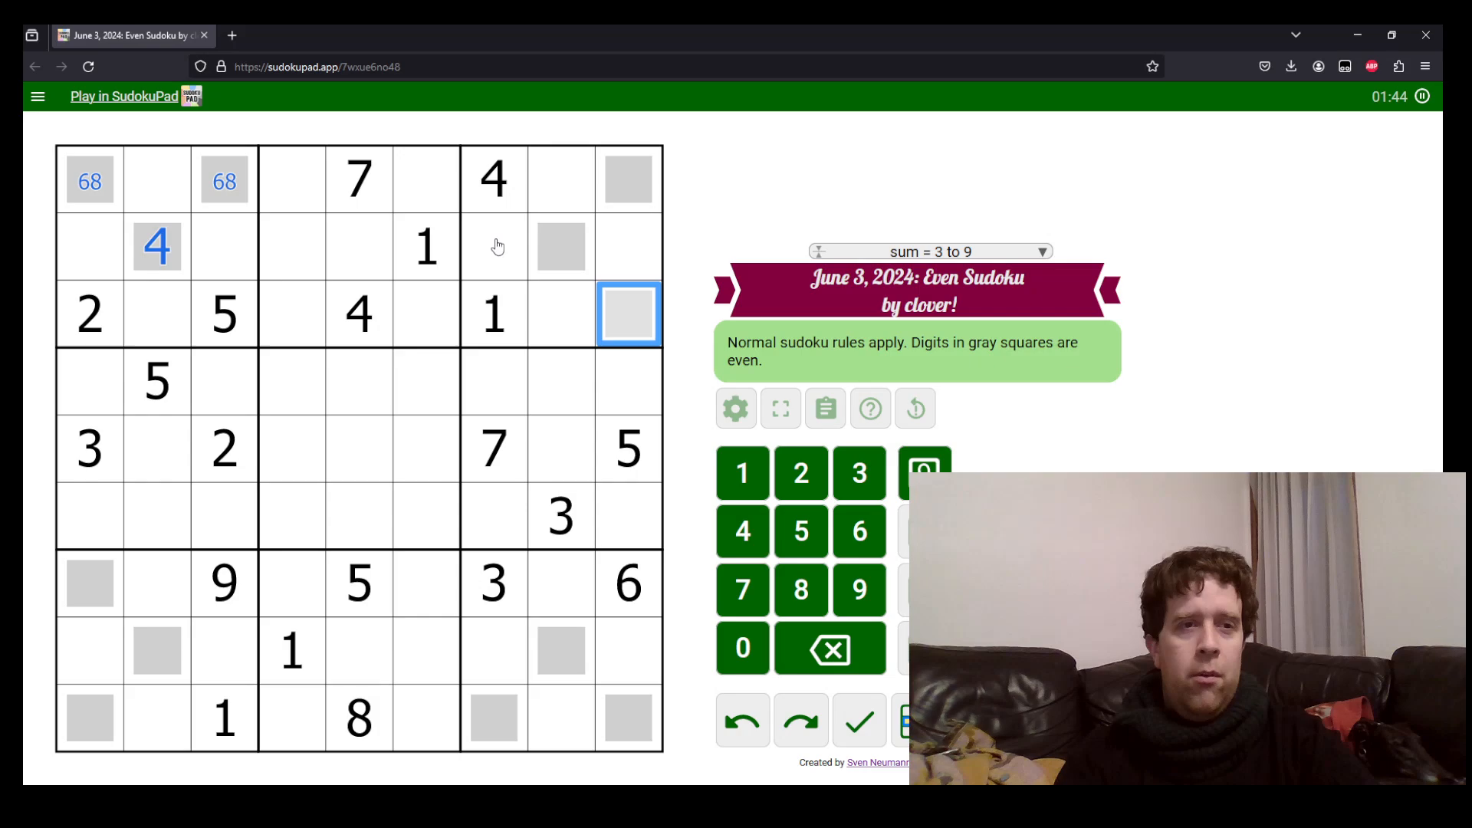
{"action": "left_click", "coordinate": [629, 314]}
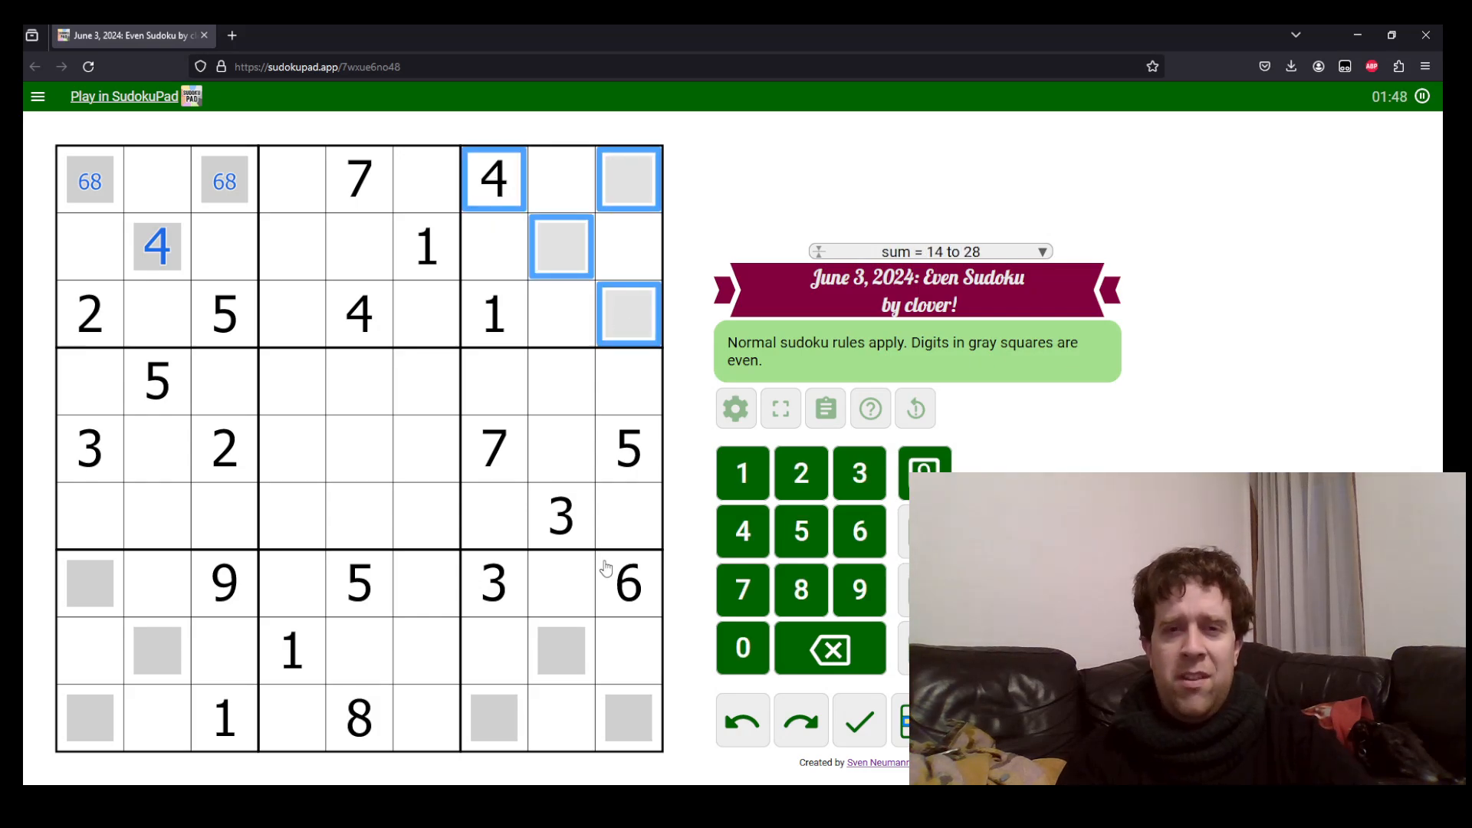
{"action": "left_click", "coordinate": [561, 247]}
{"action": "type", "text": "6"}
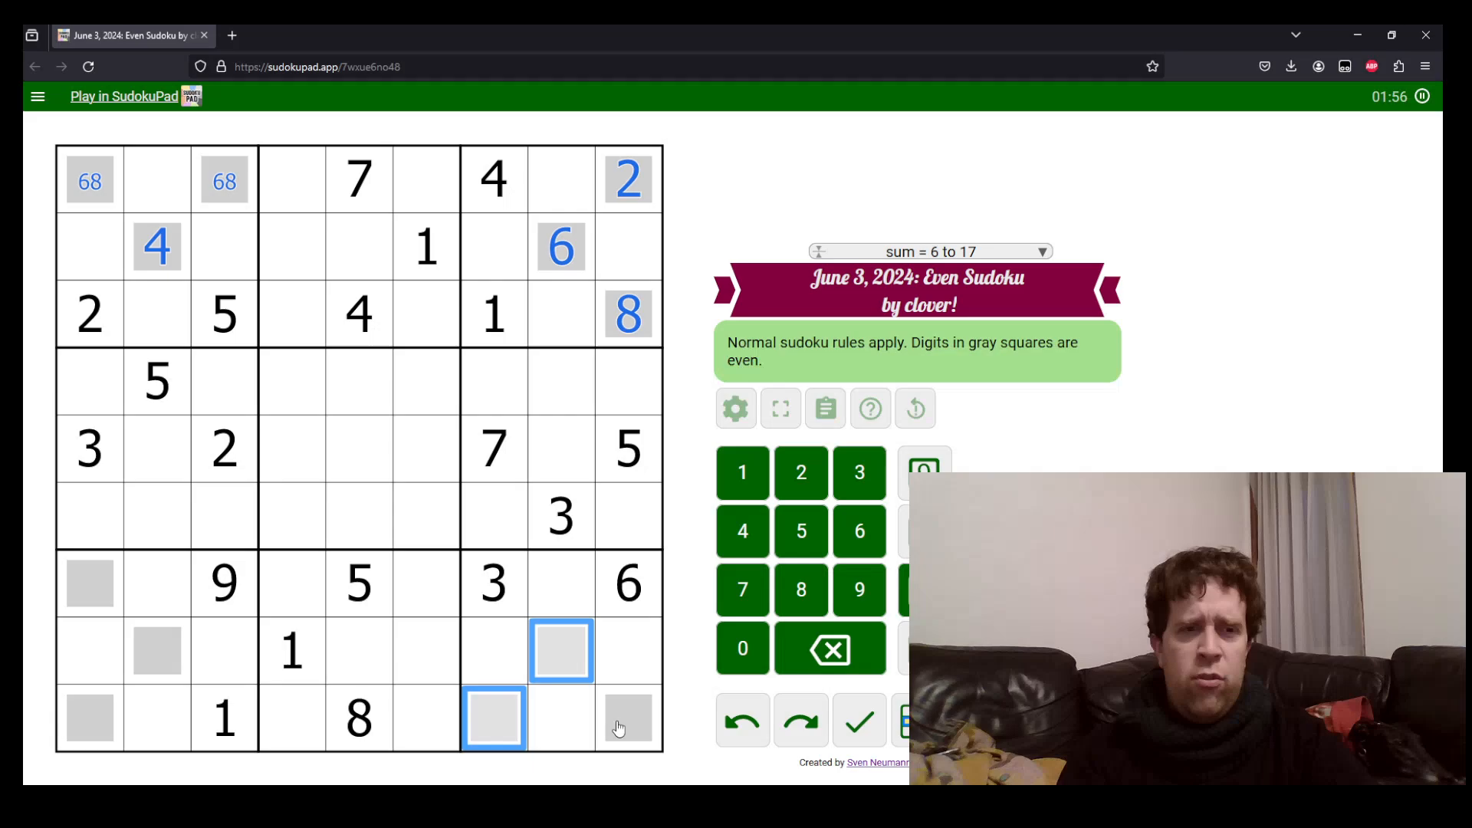
{"action": "left_click", "coordinate": [627, 719]}
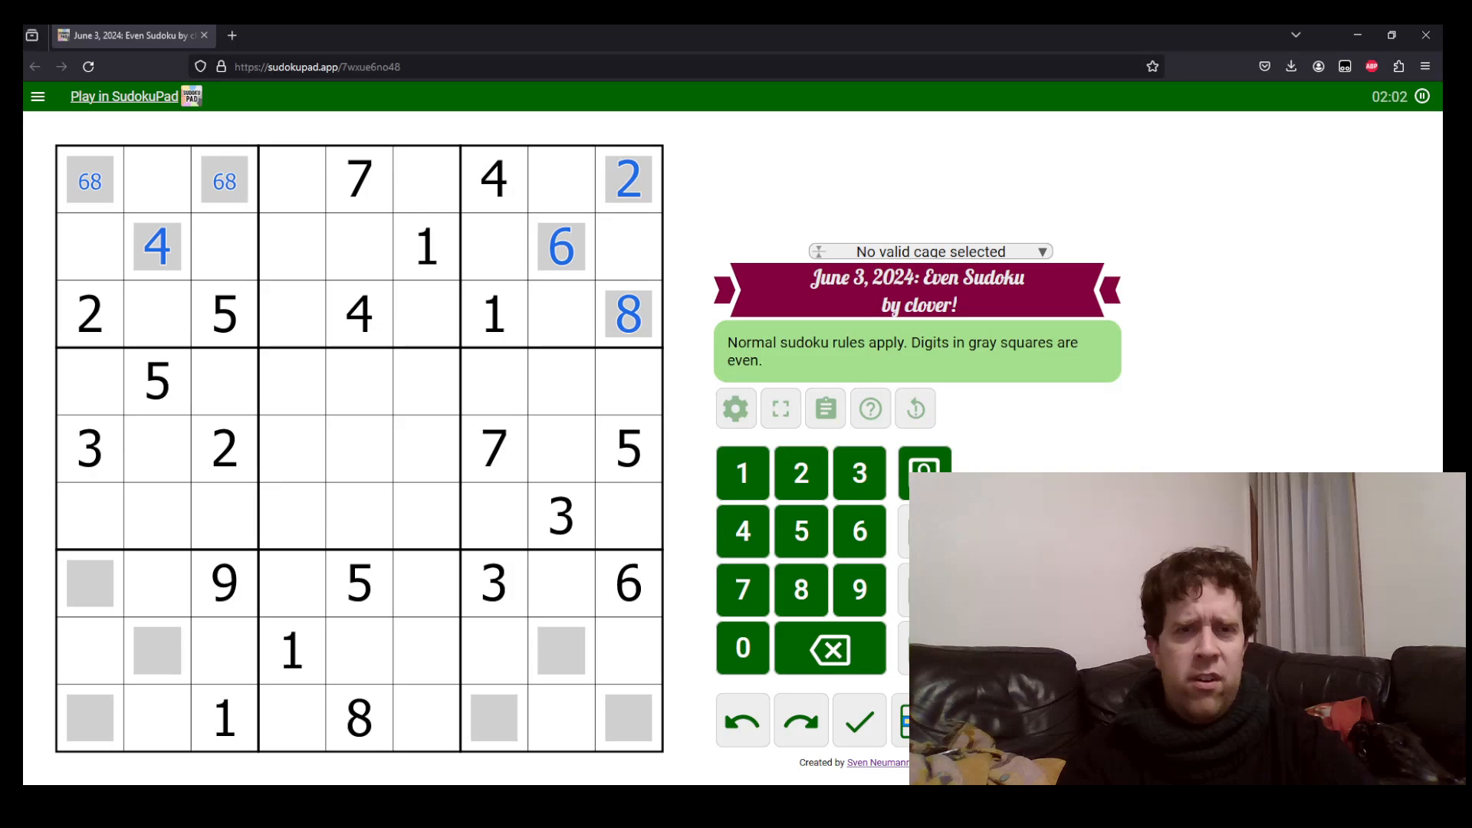
{"action": "left_click", "coordinate": [562, 650]}
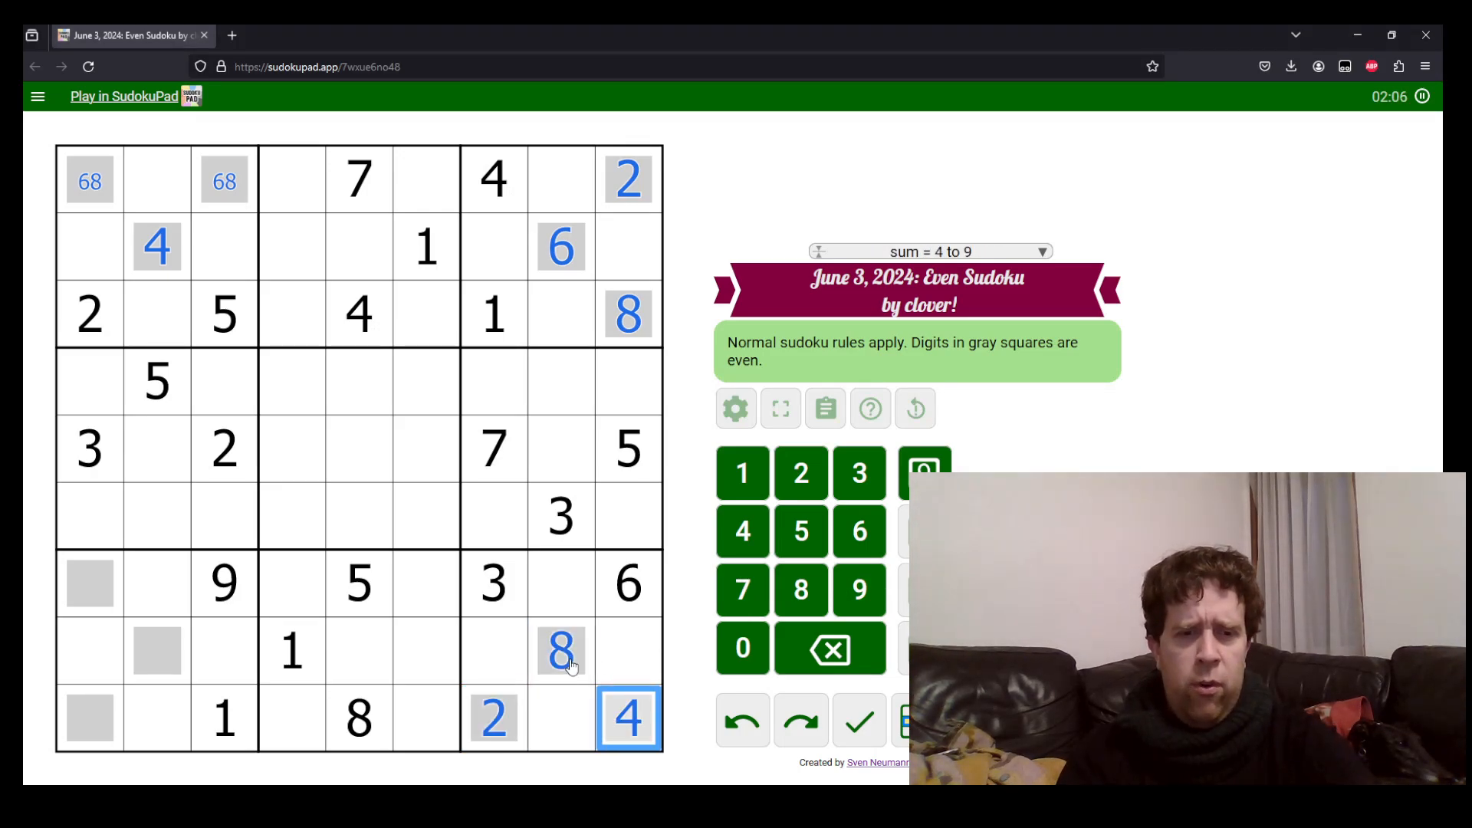
Fill the bottom-left box's gray cells with 6, 4 and 2
{"action": "left_click", "coordinate": [89, 717]}
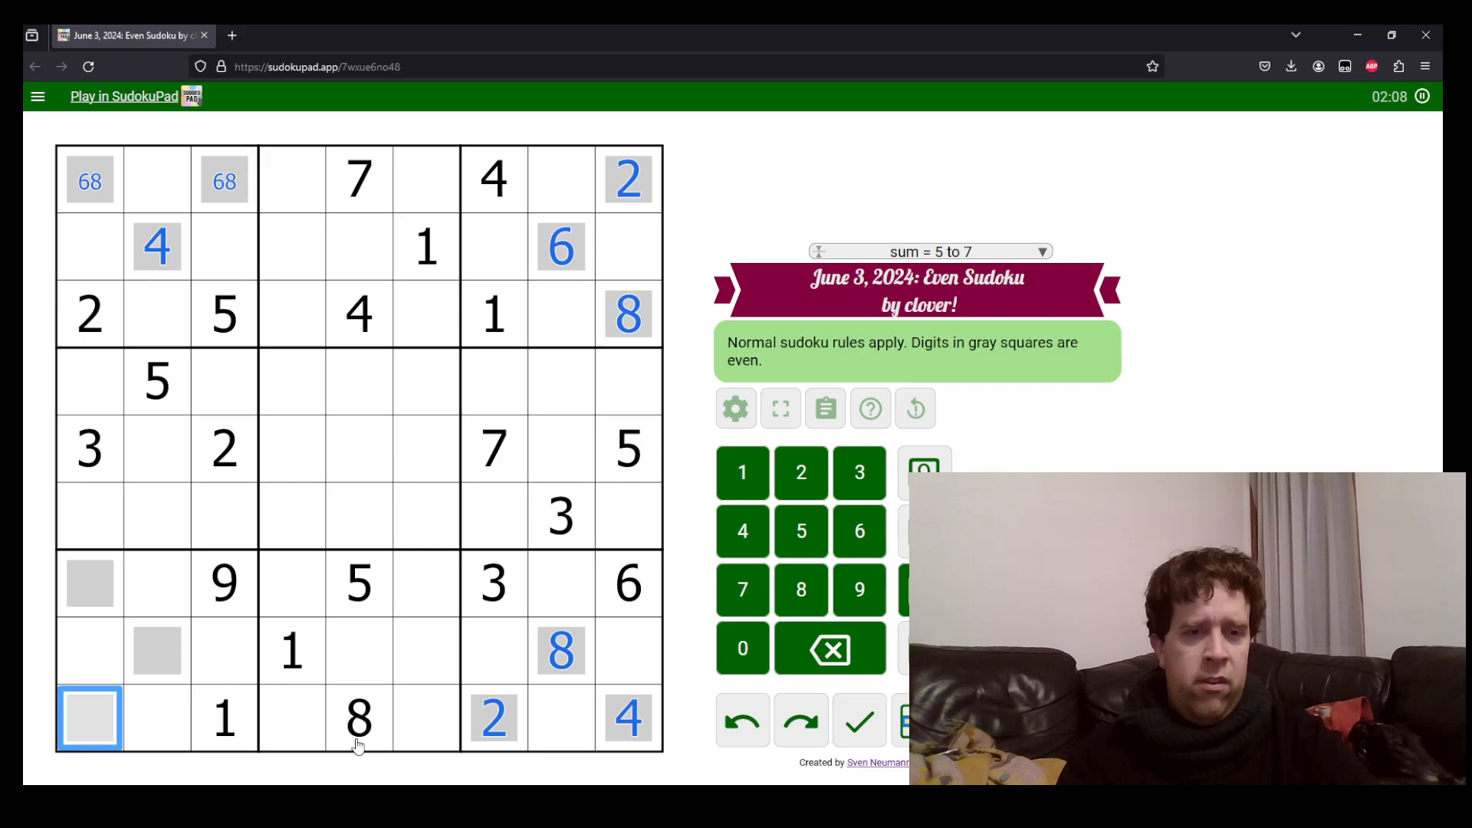
{"action": "left_click", "coordinate": [359, 717]}
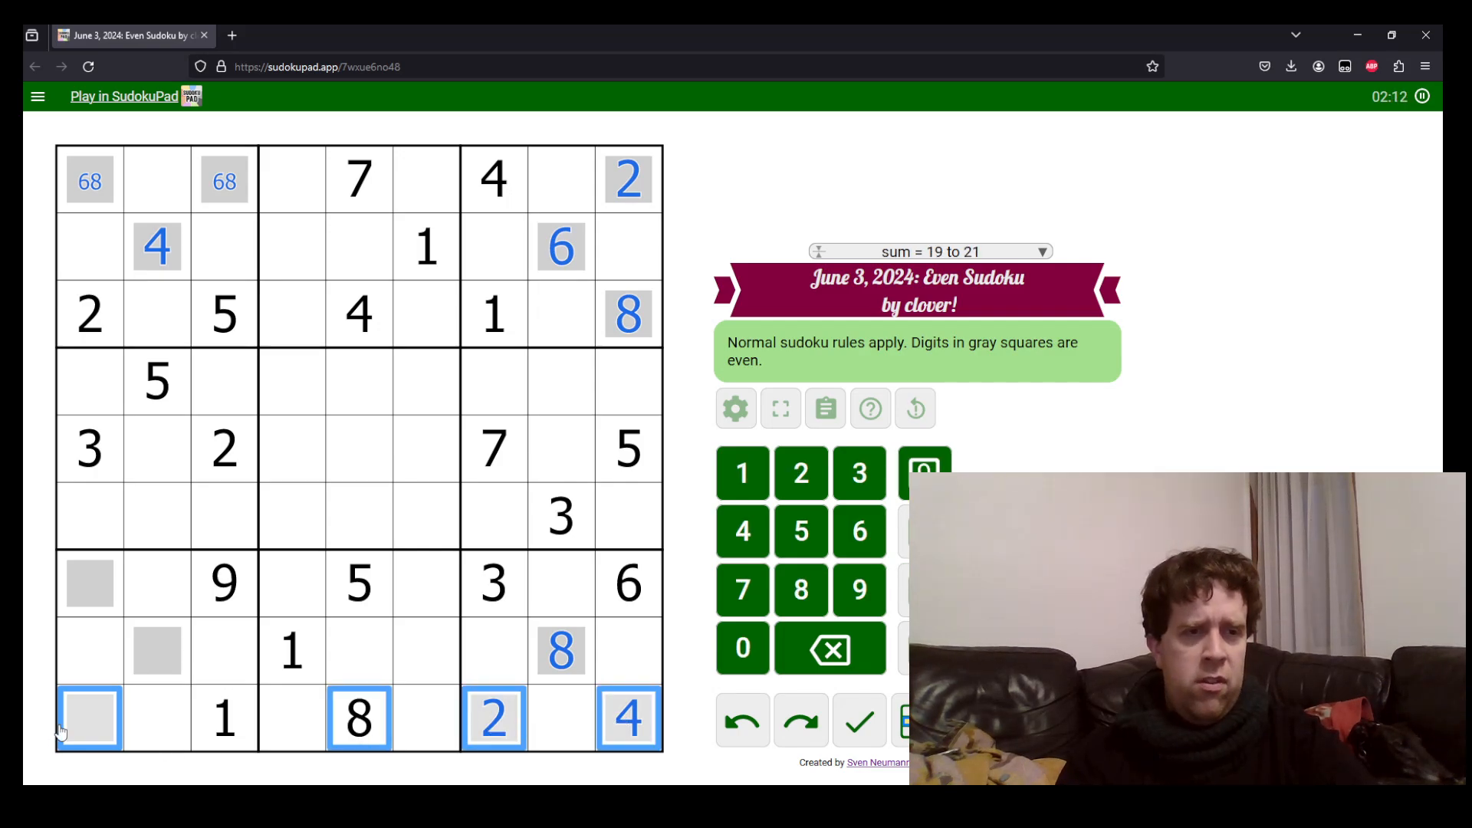
{"action": "type", "text": "6"}
{"action": "left_click", "coordinate": [89, 181]}
{"action": "type", "text": "8"}
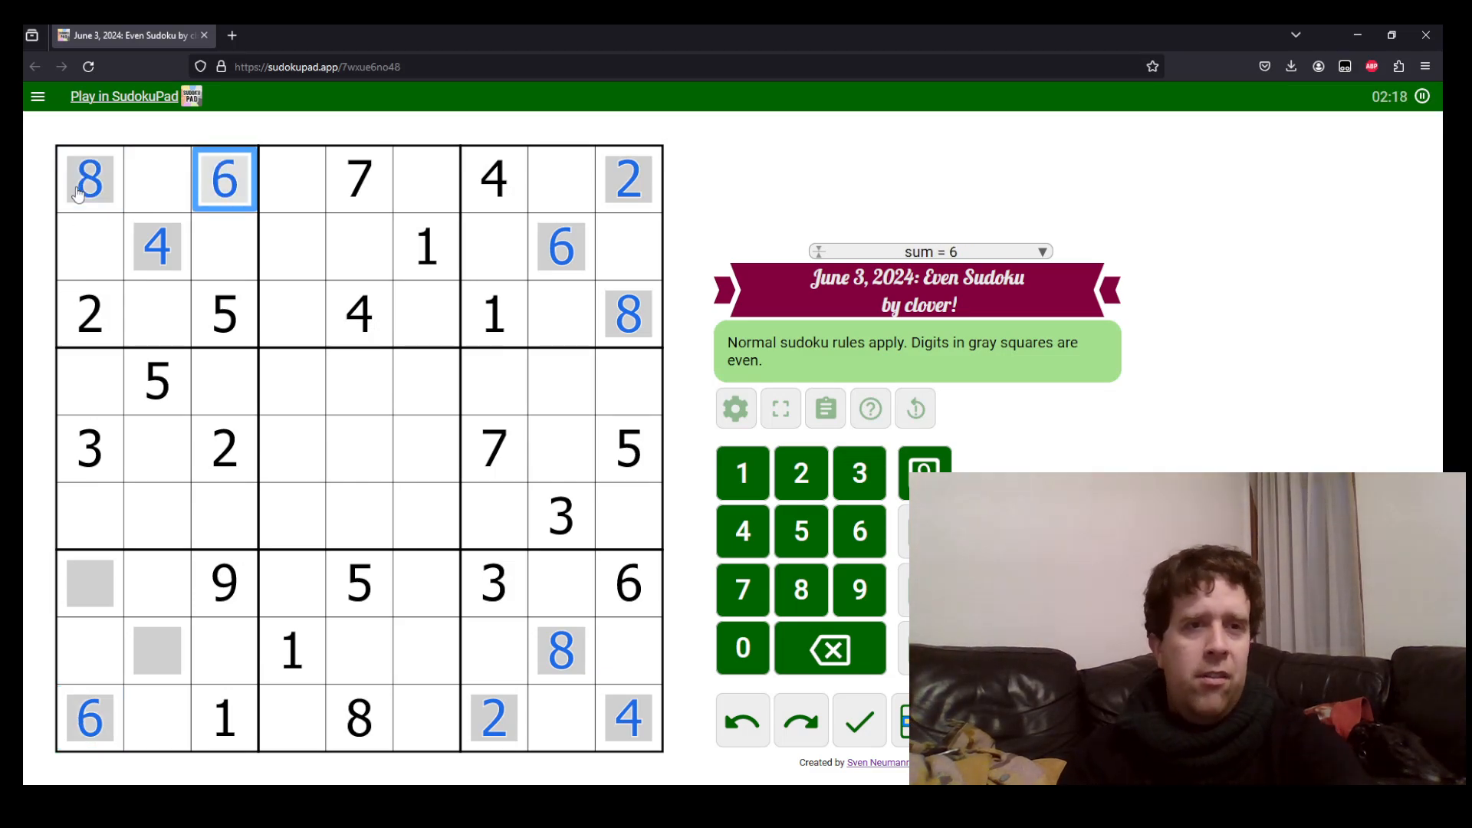
{"action": "left_click", "coordinate": [88, 315]}
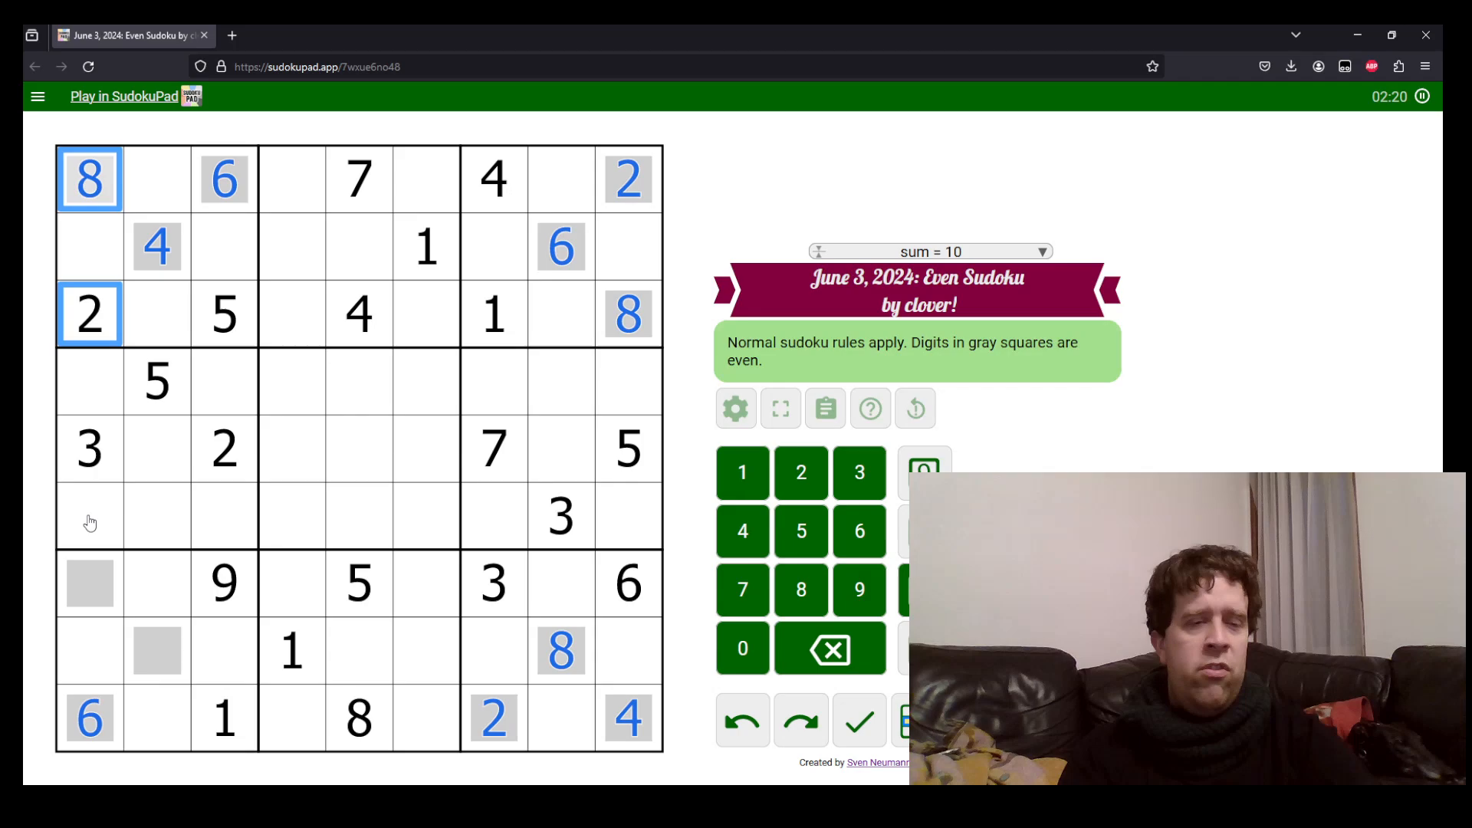
{"action": "left_click", "coordinate": [89, 583]}
{"action": "type", "text": "4"}
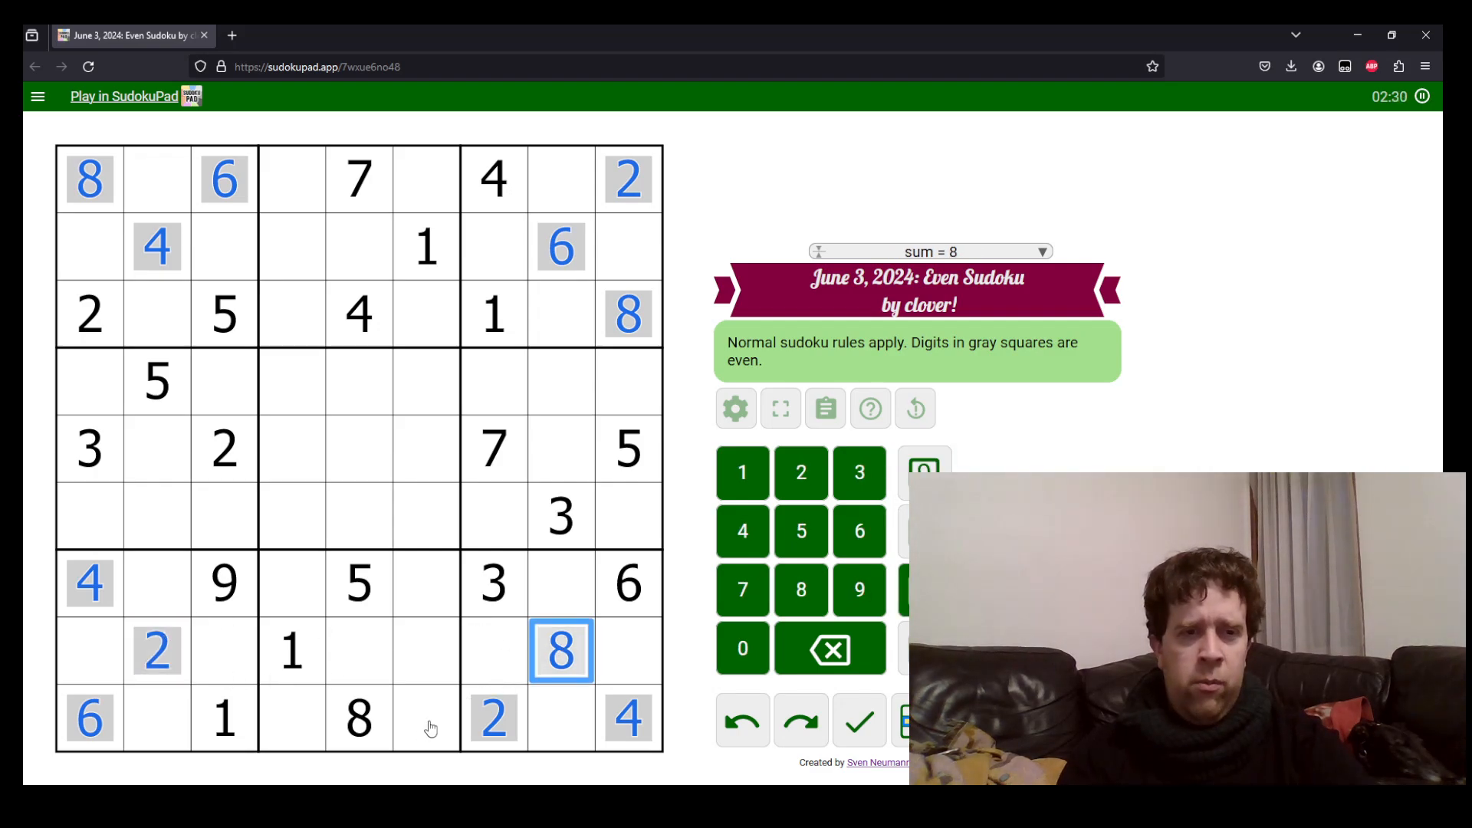
Place 8 in row 7 column 2 beside the 4
{"action": "left_click", "coordinate": [359, 718]}
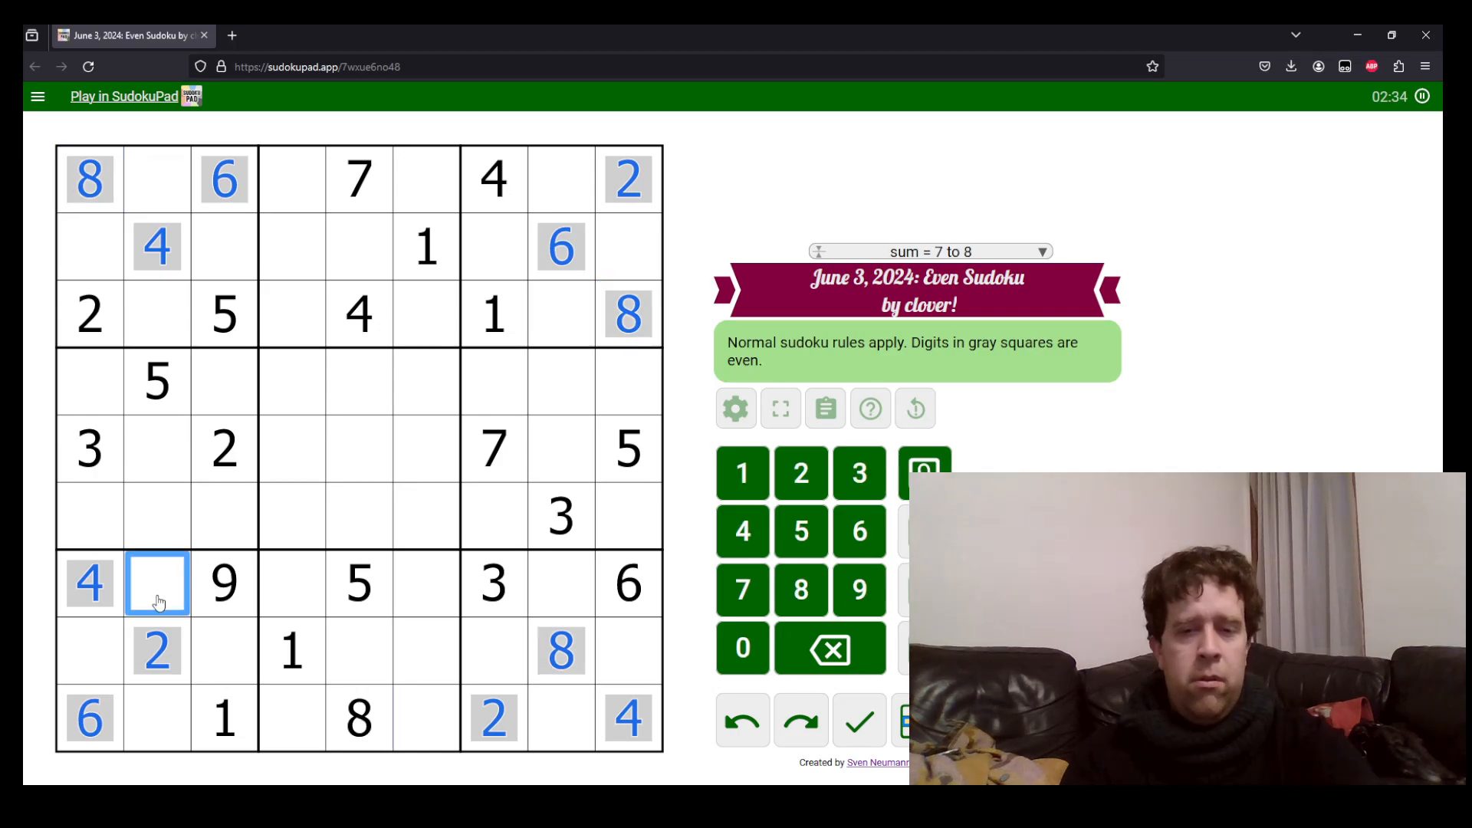
{"action": "left_click", "coordinate": [800, 589]}
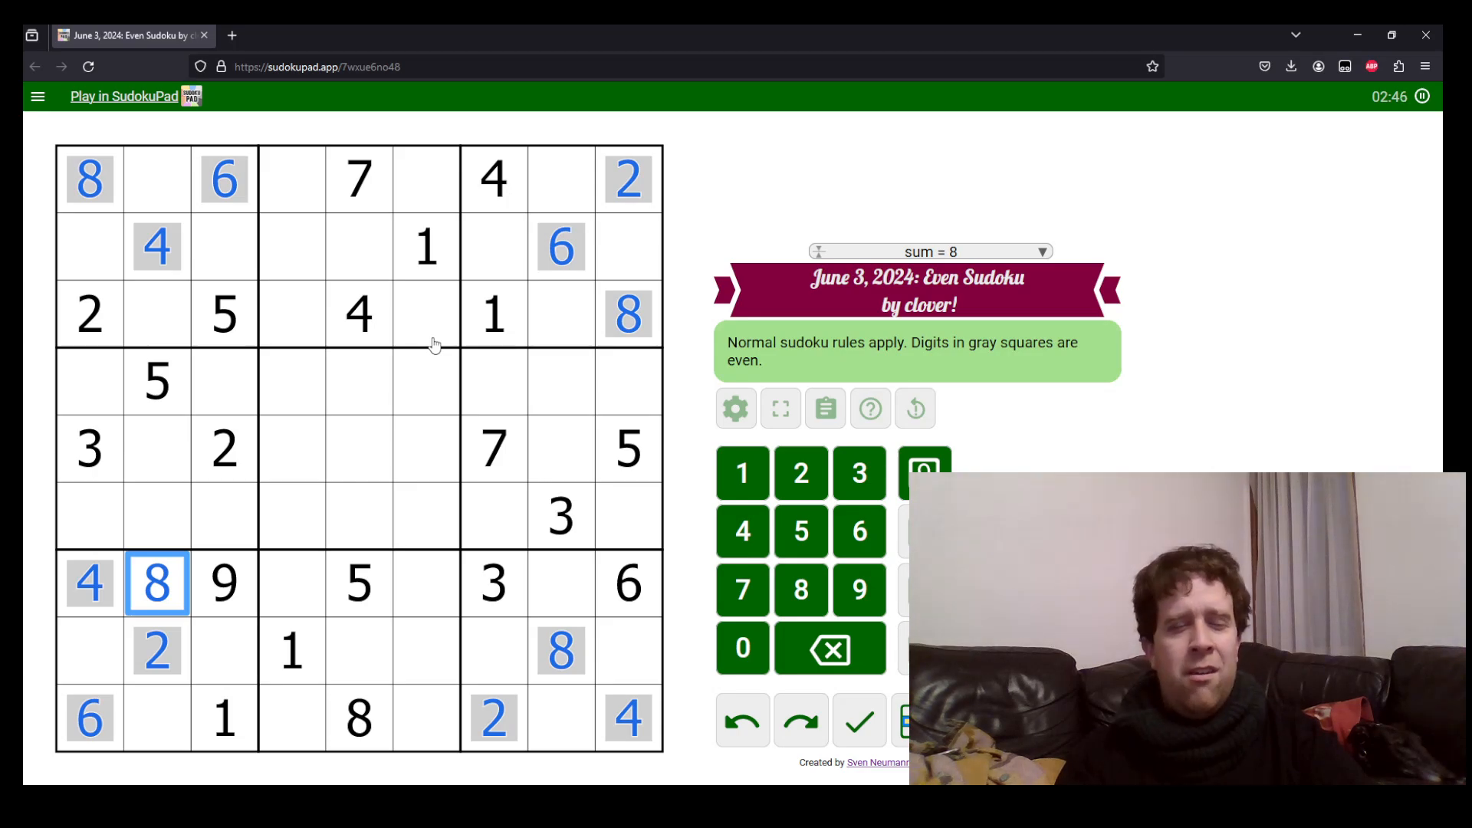
{"action": "mouse_move", "coordinate": [462, 491]}
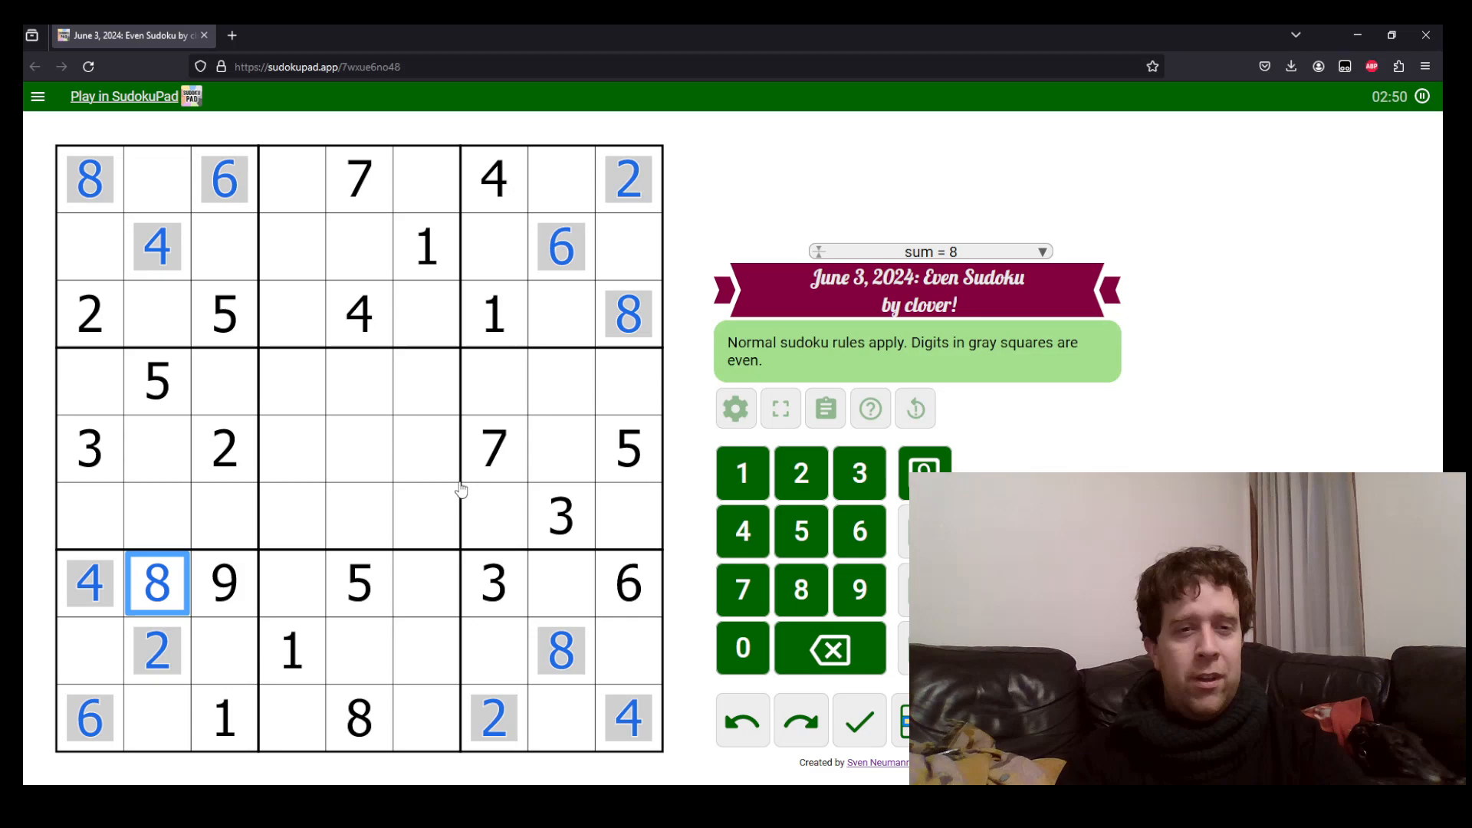
{"action": "mouse_move", "coordinate": [549, 575]}
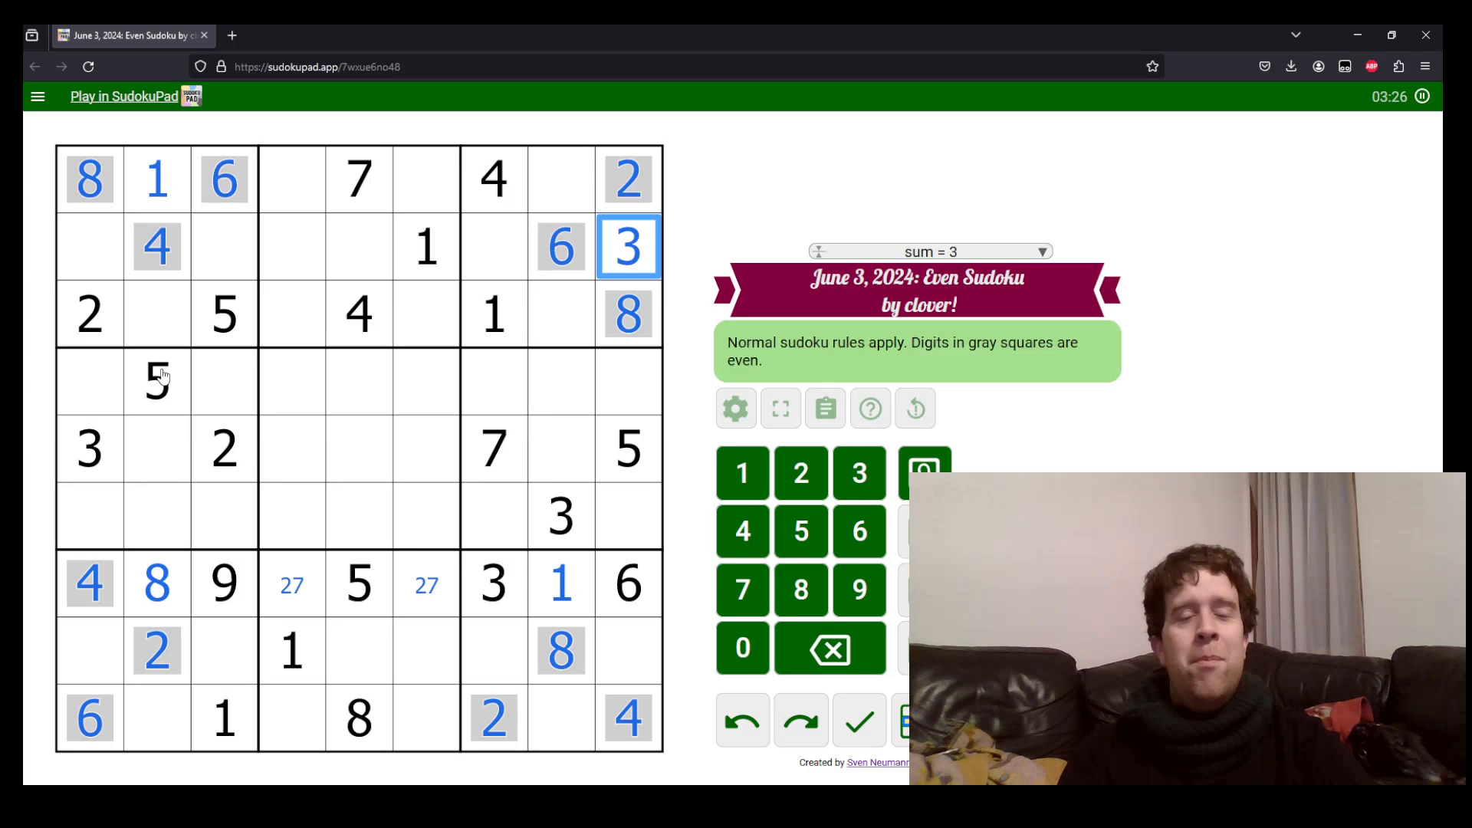
Finish the right-hand corner boxes and note 3/5 in row 1 and 2/7 in row 7
{"action": "left_click", "coordinate": [89, 653]}
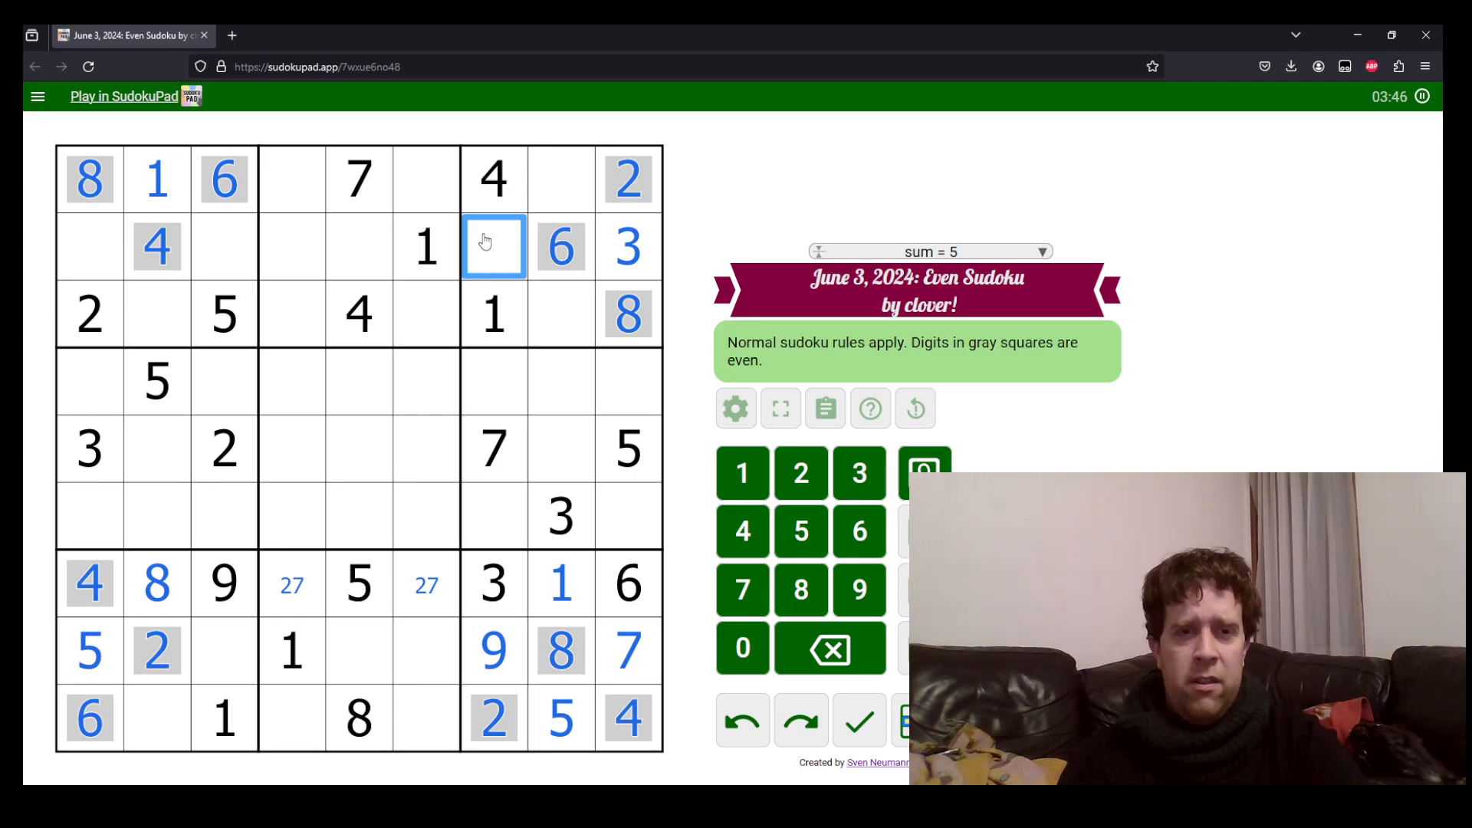
{"action": "left_click", "coordinate": [359, 177]}
{"action": "type", "text": "35"}
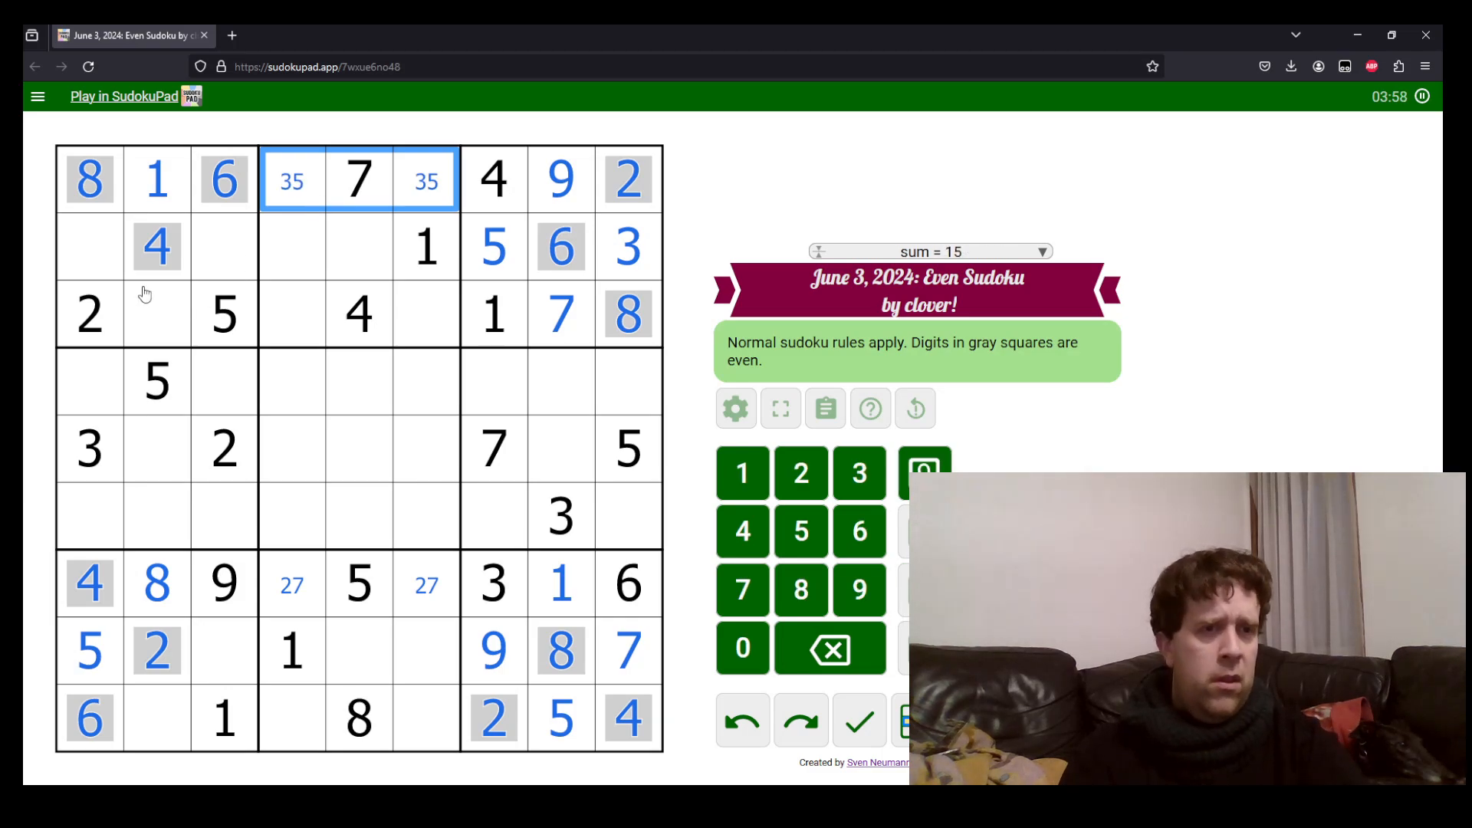
Complete row 2, placing 7 and filling its two empty middle cells
{"action": "left_click", "coordinate": [156, 314]}
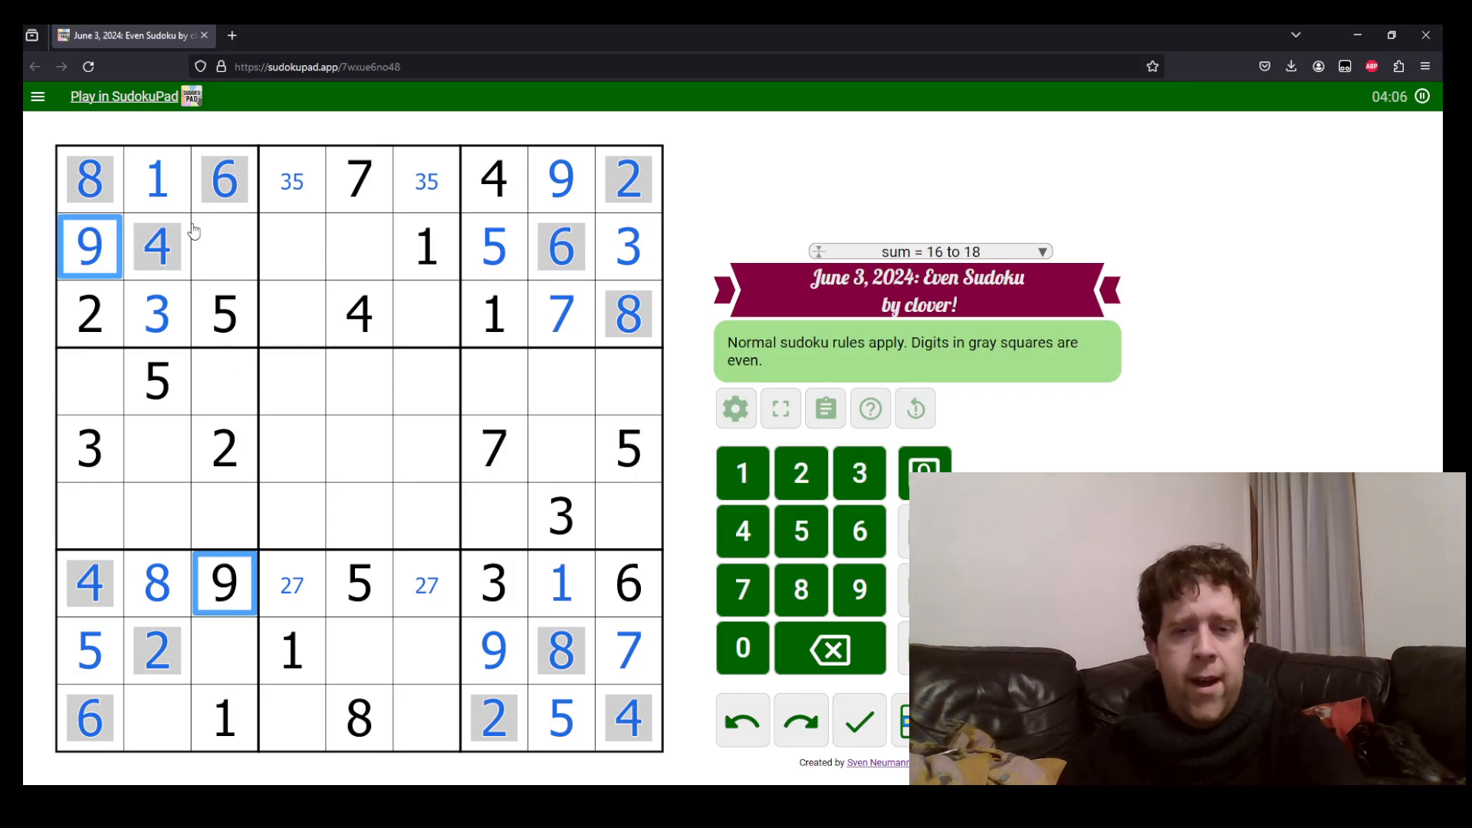
{"action": "left_click", "coordinate": [358, 245]}
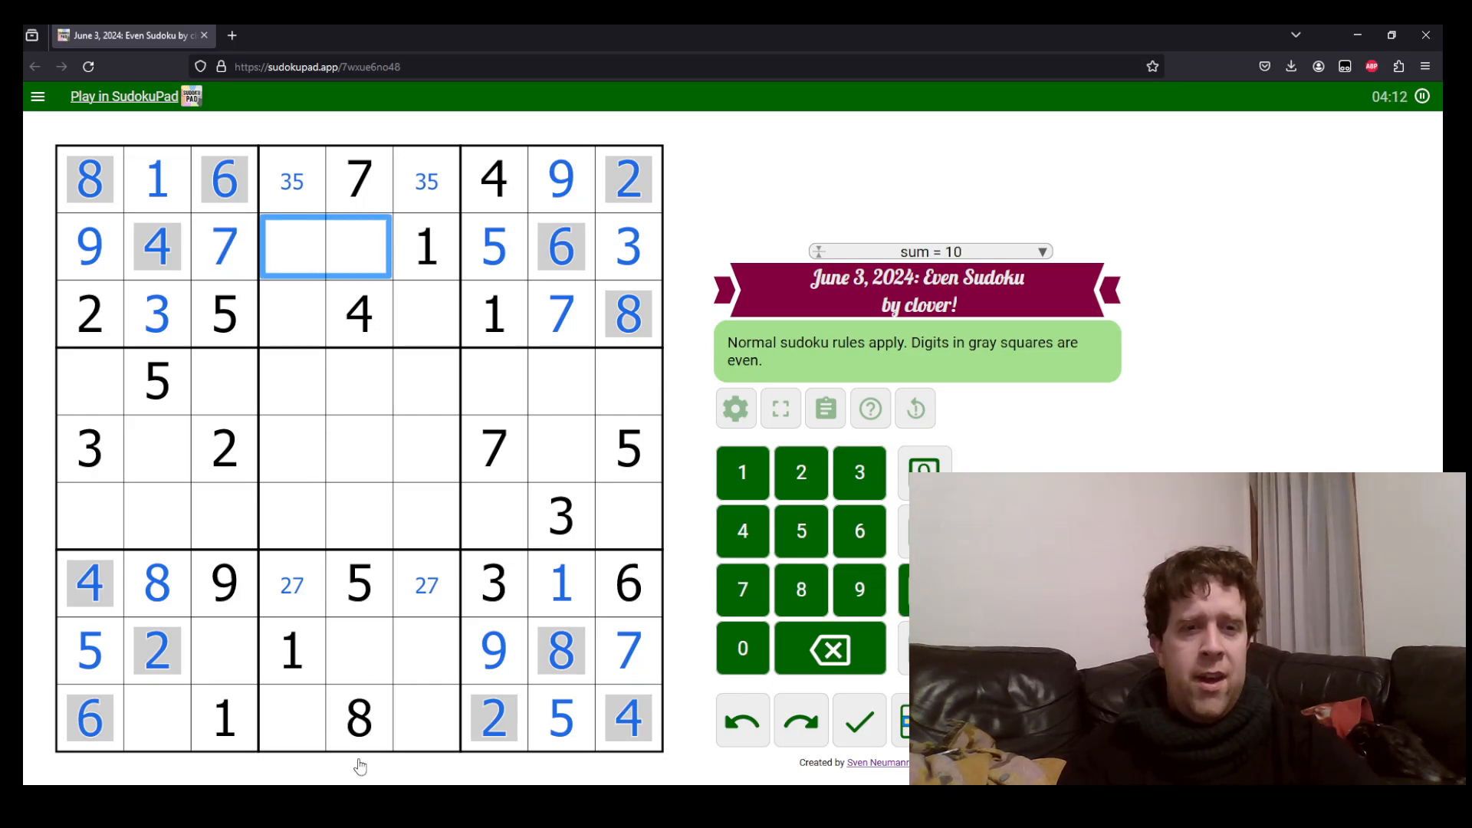
{"action": "left_click", "coordinate": [291, 247]}
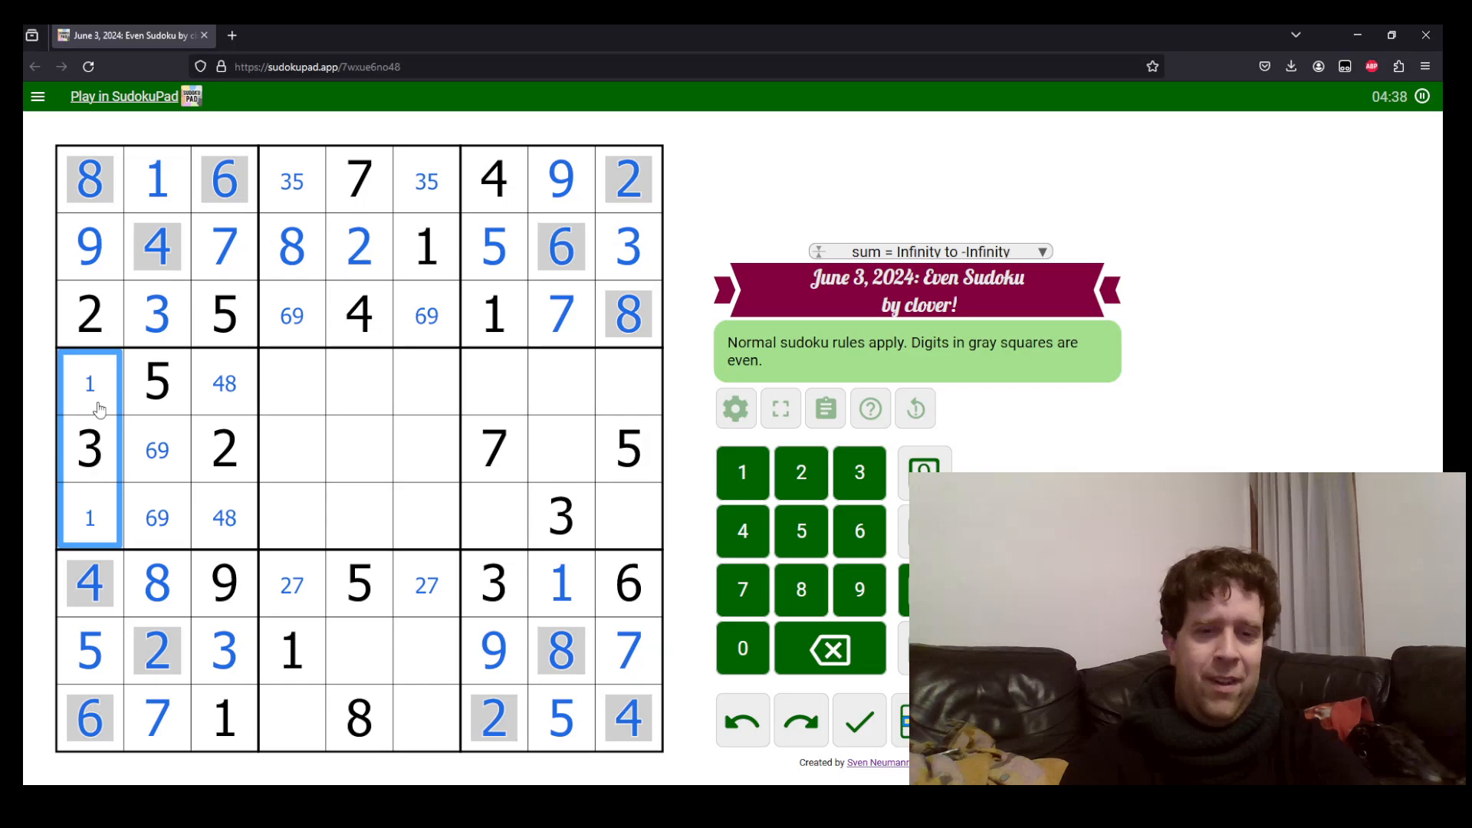
{"action": "type", "text": "7"}
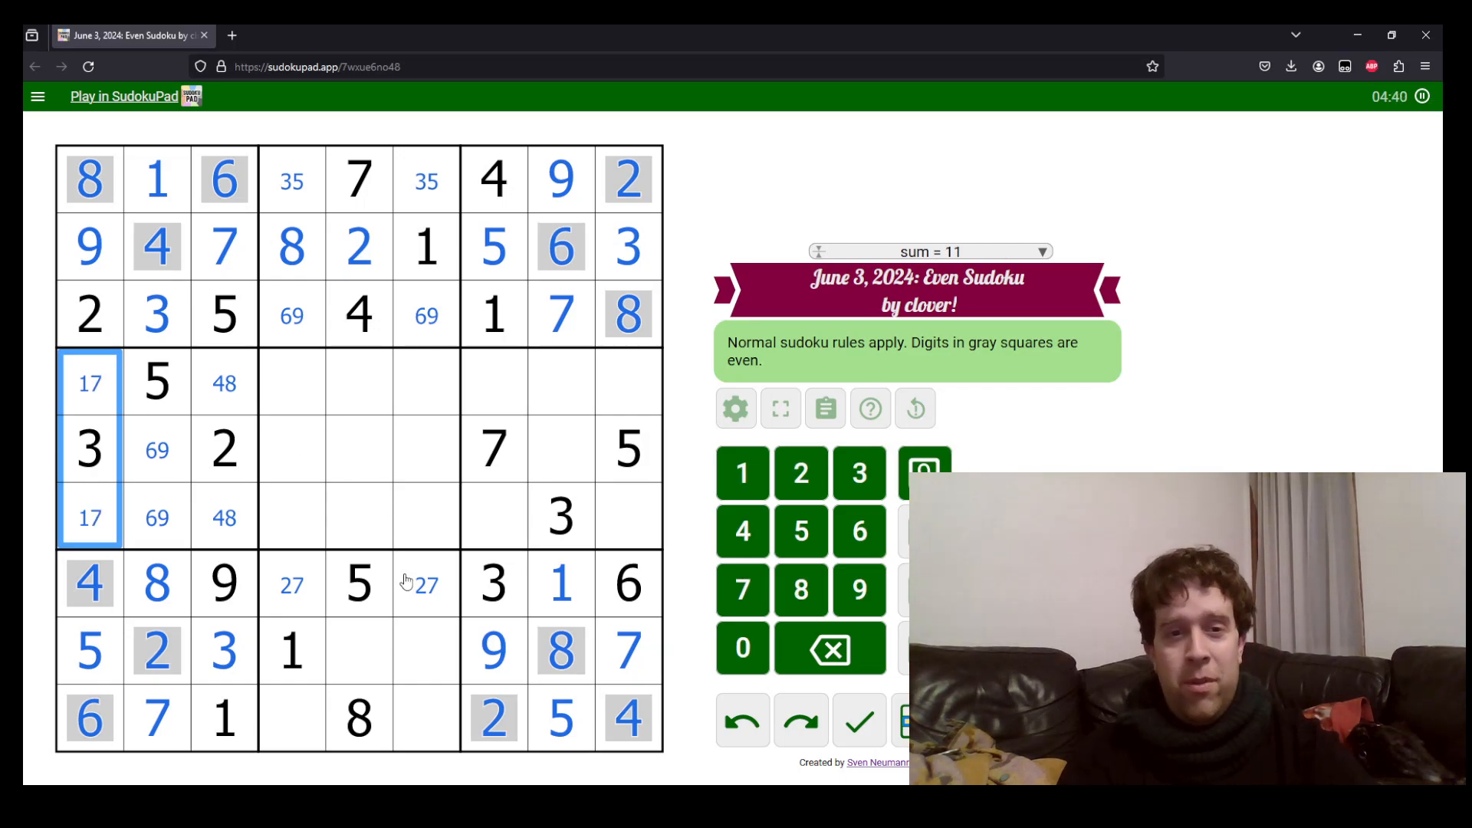
{"action": "left_click", "coordinate": [359, 314]}
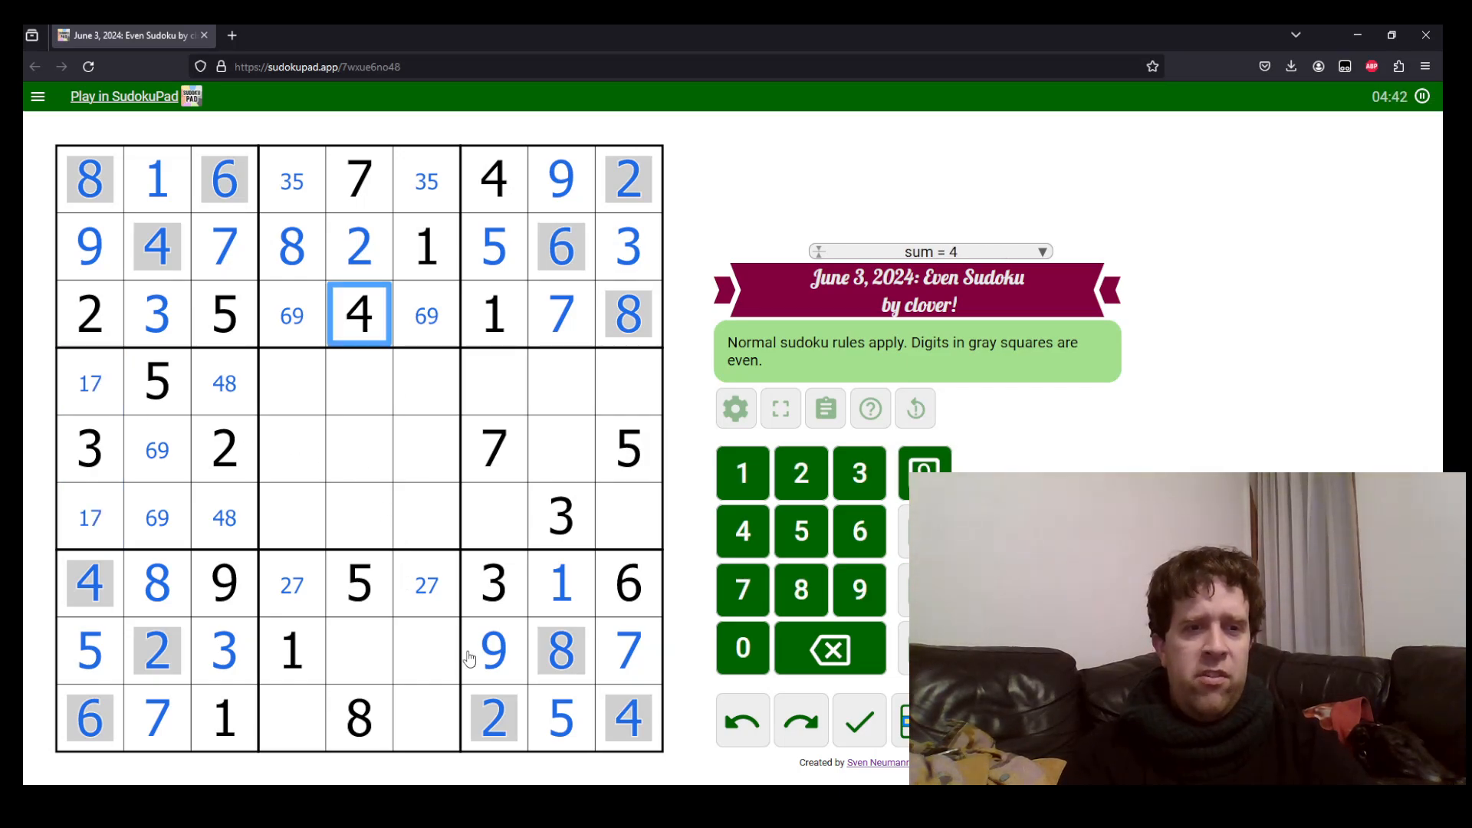
Complete row 8 with 6 in its middle box and move to column 8's 2 cell
{"action": "left_click", "coordinate": [426, 650]}
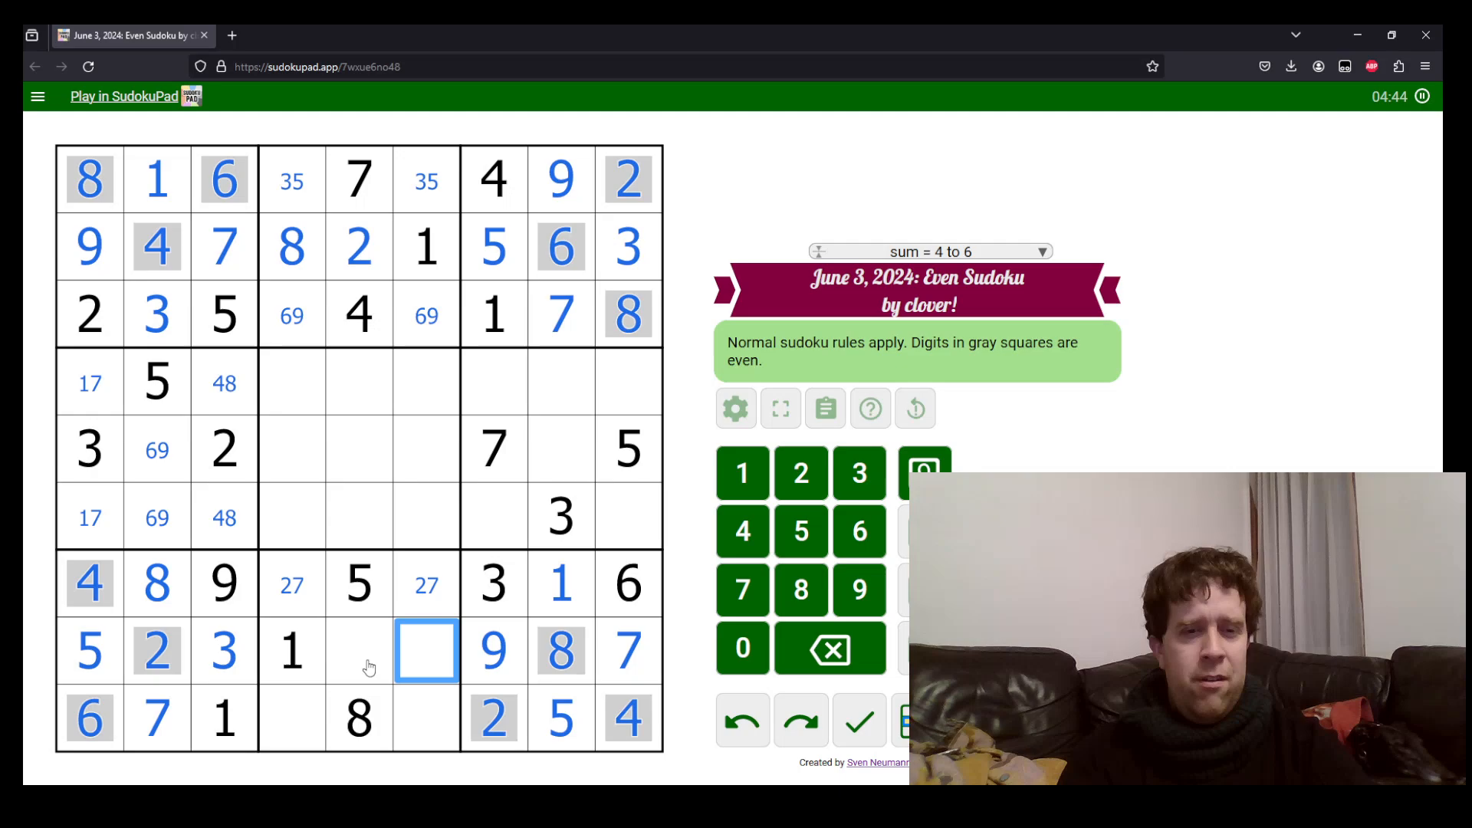
{"action": "type", "text": "6"}
{"action": "left_click", "coordinate": [293, 719]}
{"action": "type", "text": "39"}
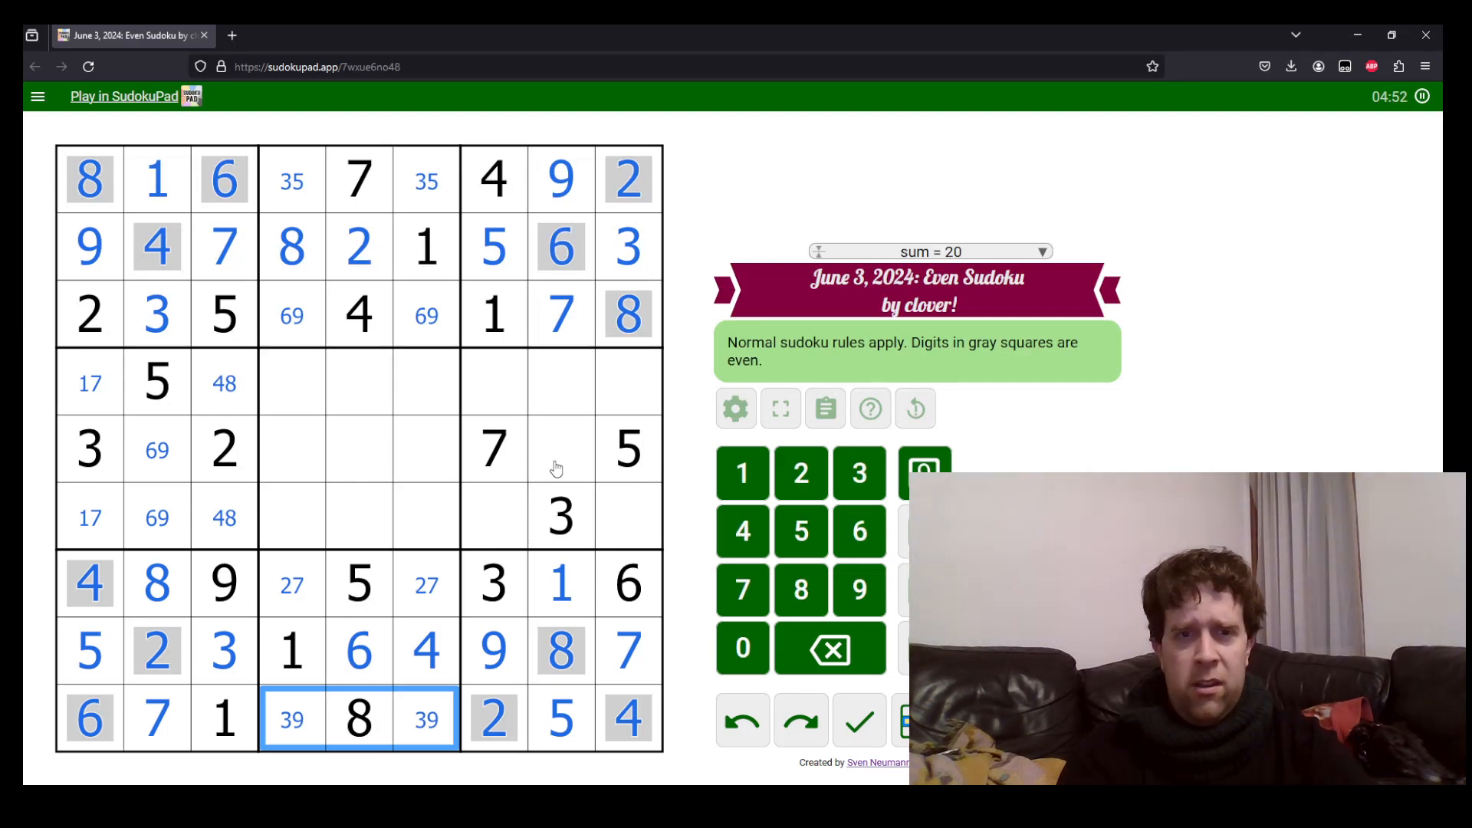
{"action": "left_click", "coordinate": [561, 380]}
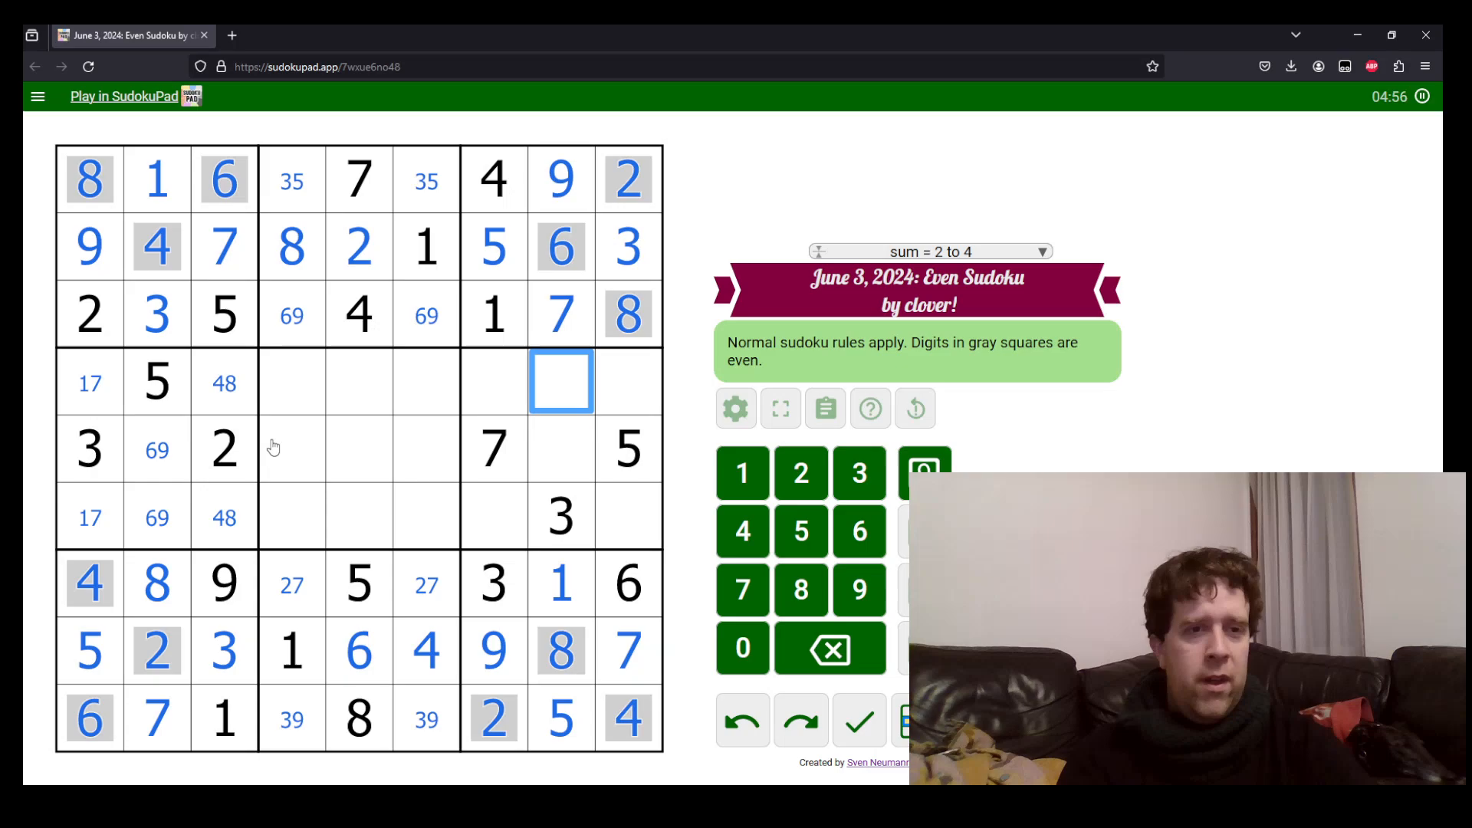
Place 2 and 4 in column 8, note 6/8 and 1/9 in column 7, and put 3 atop the centre box
{"action": "type", "text": "2"}
{"action": "left_click", "coordinate": [628, 382]}
{"action": "type", "text": "19"}
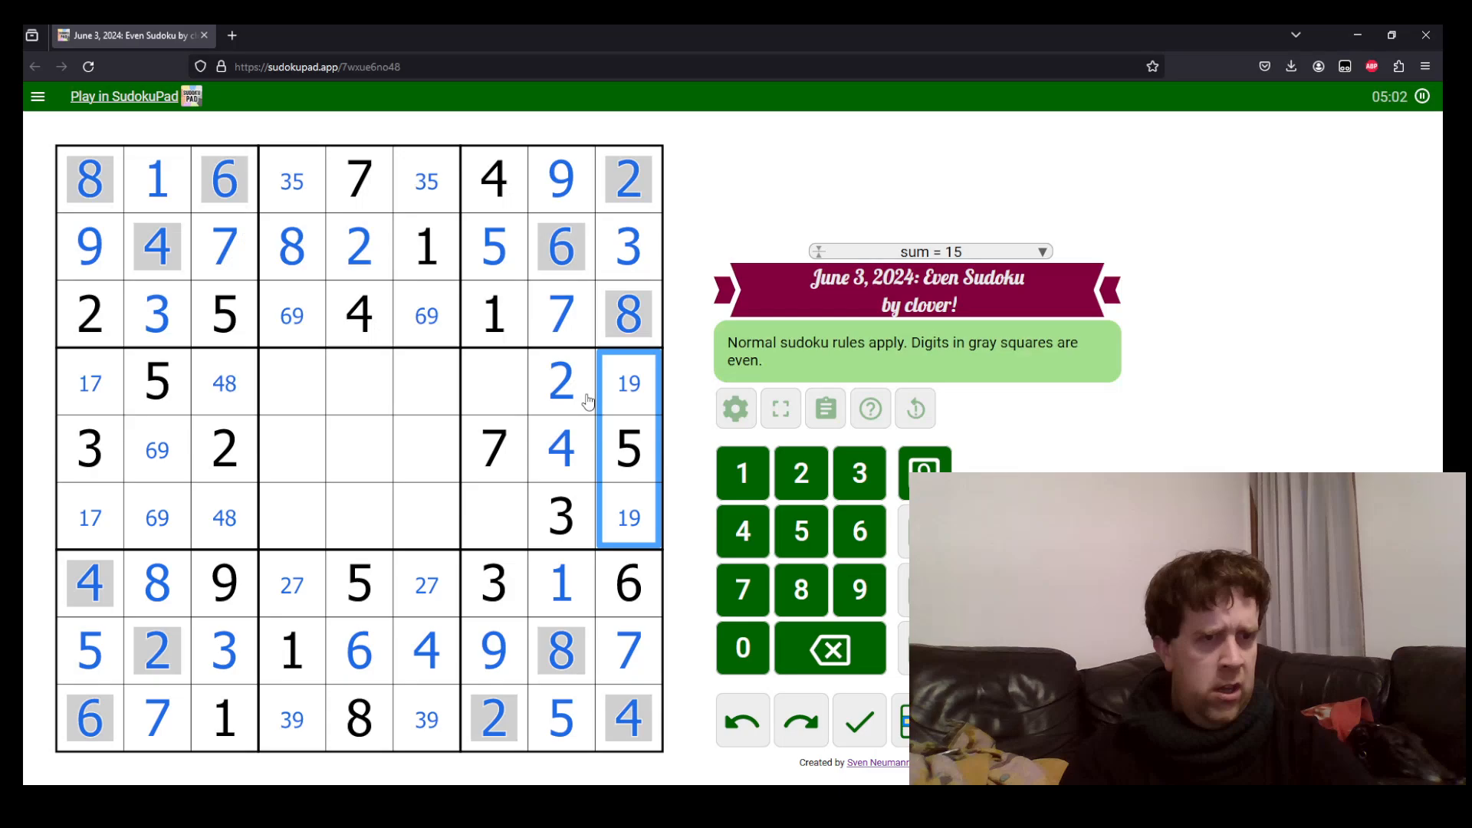
{"action": "left_click", "coordinate": [492, 381]}
{"action": "type", "text": "6"}
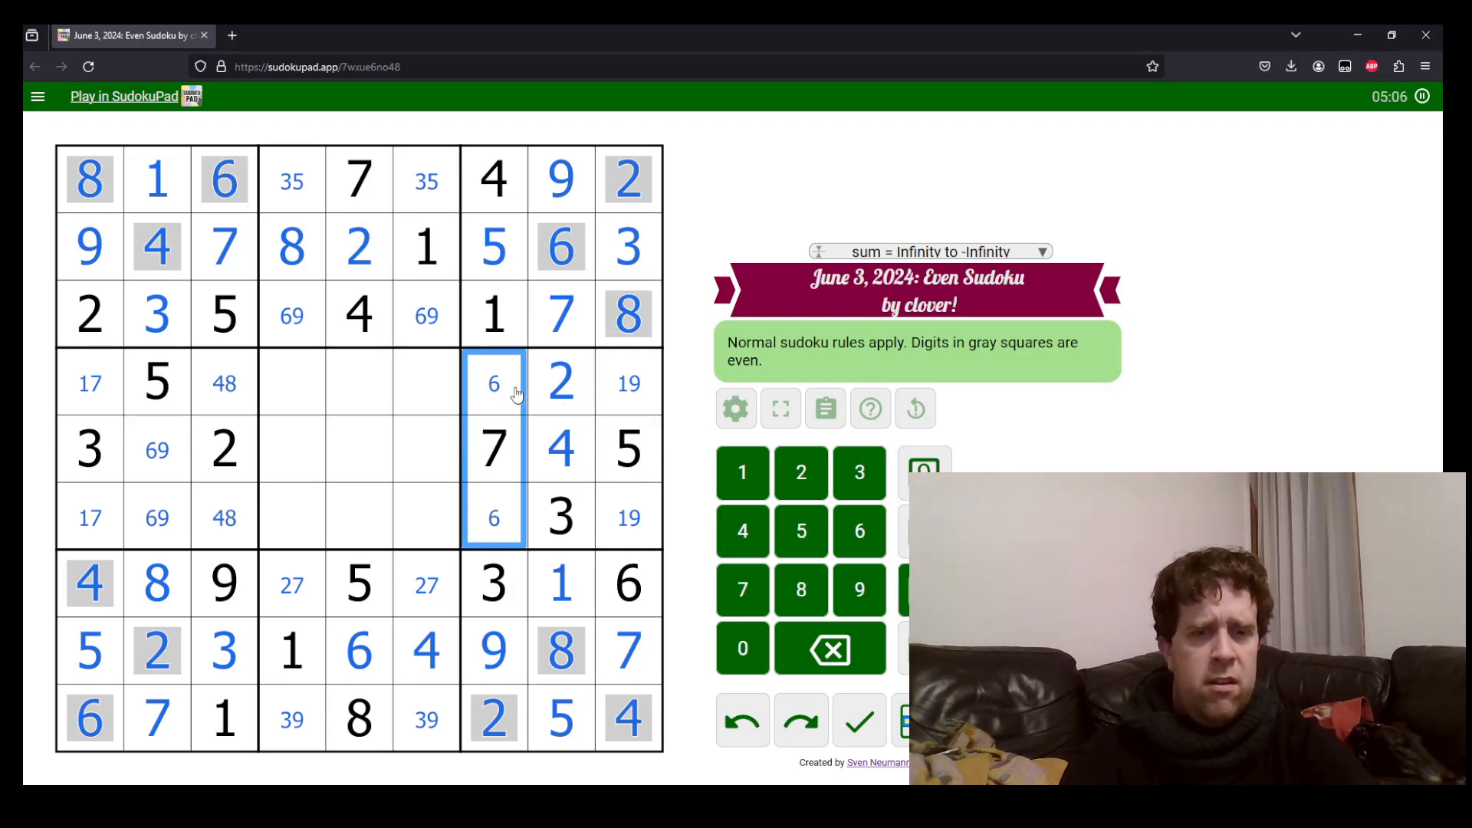
{"action": "left_click", "coordinate": [359, 449]}
{"action": "type", "text": "139"}
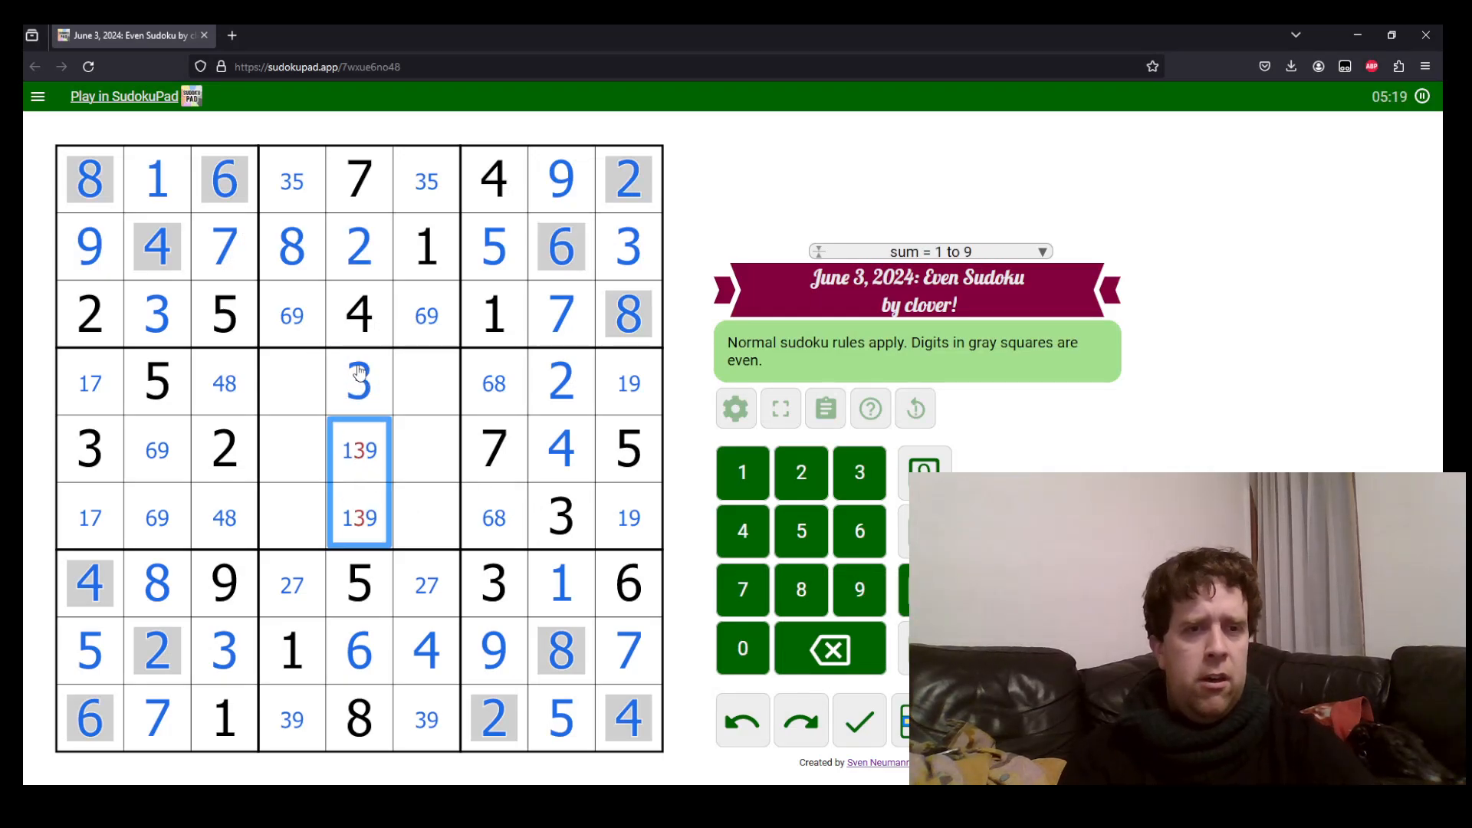
Fill row 5 across the middle band, placing 6 in its centre-left cell
{"action": "left_click", "coordinate": [291, 449]}
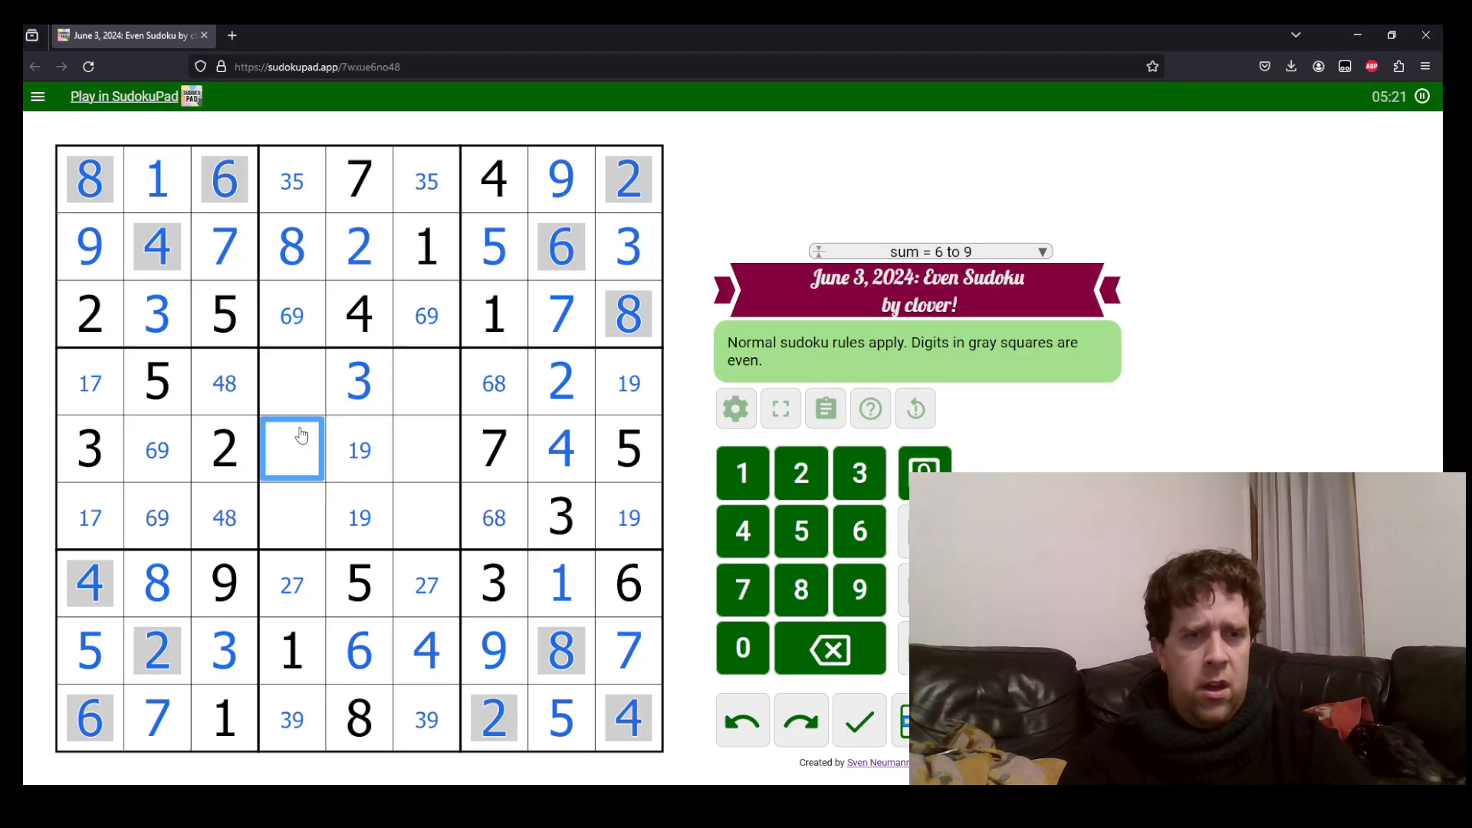
{"action": "mouse_move", "coordinate": [284, 418]}
{"action": "type", "text": "8"}
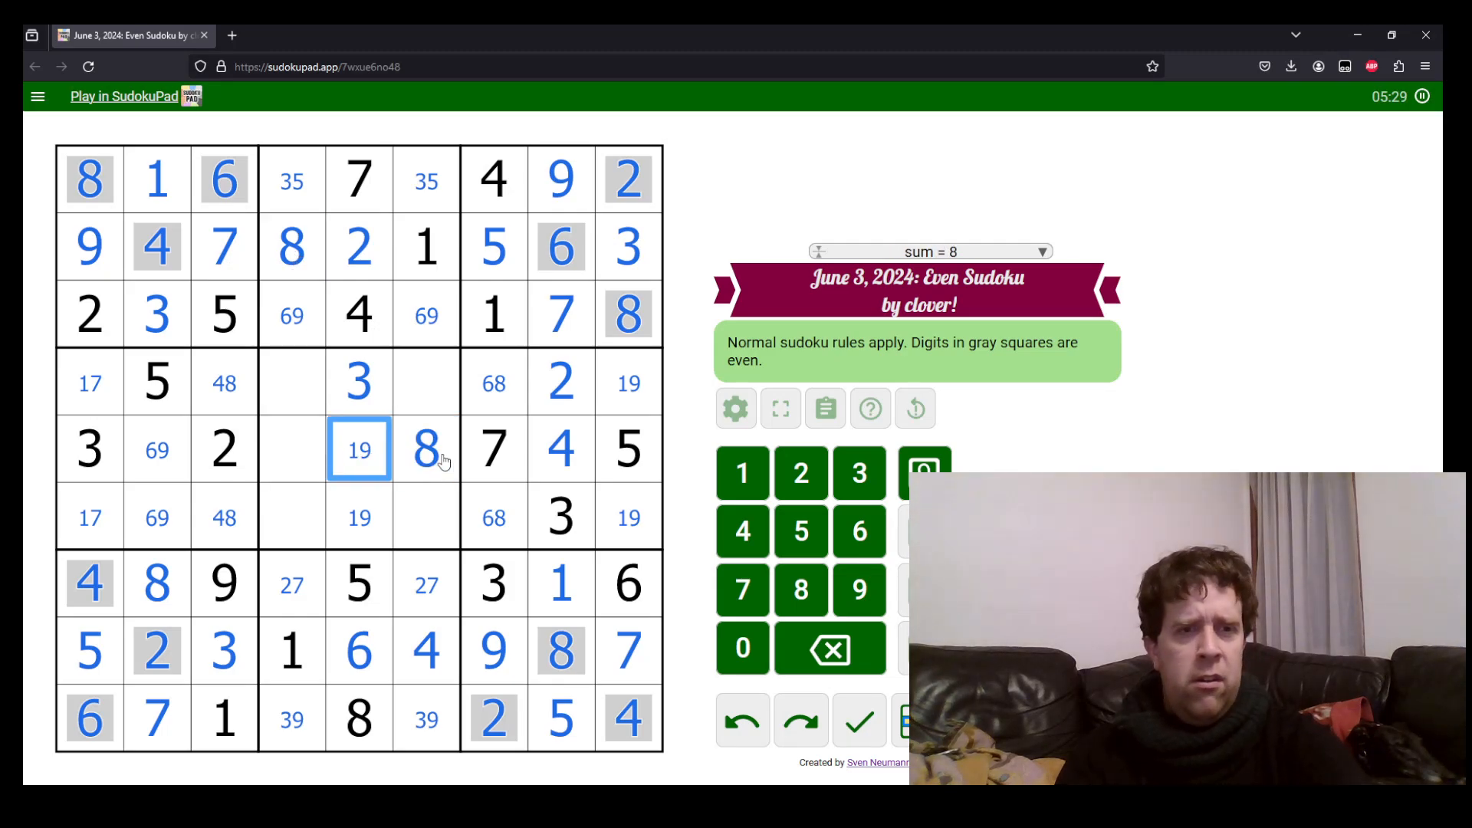
{"action": "left_click", "coordinate": [291, 450]}
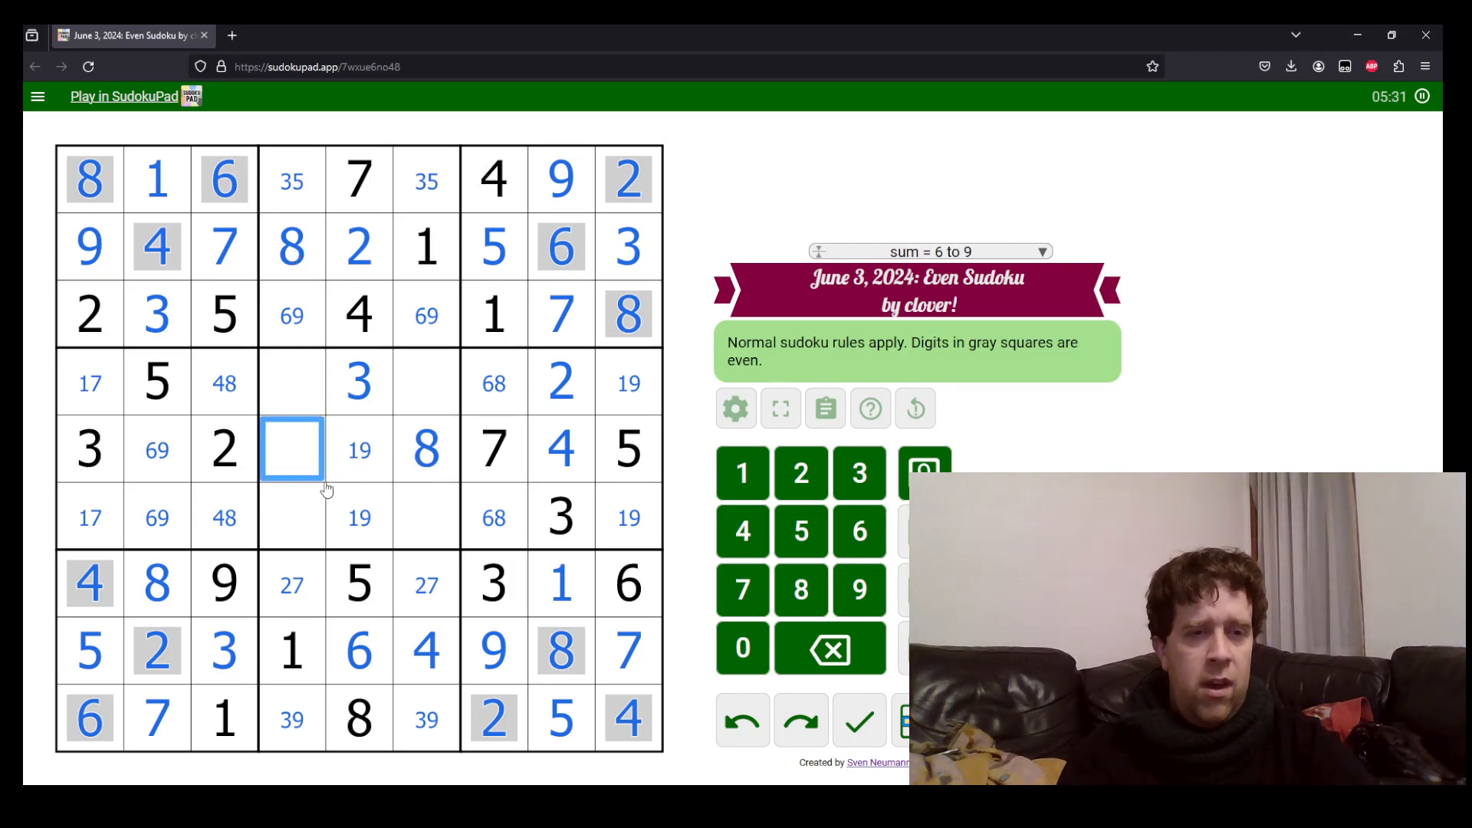
{"action": "mouse_move", "coordinate": [312, 604]}
{"action": "type", "text": "9"}
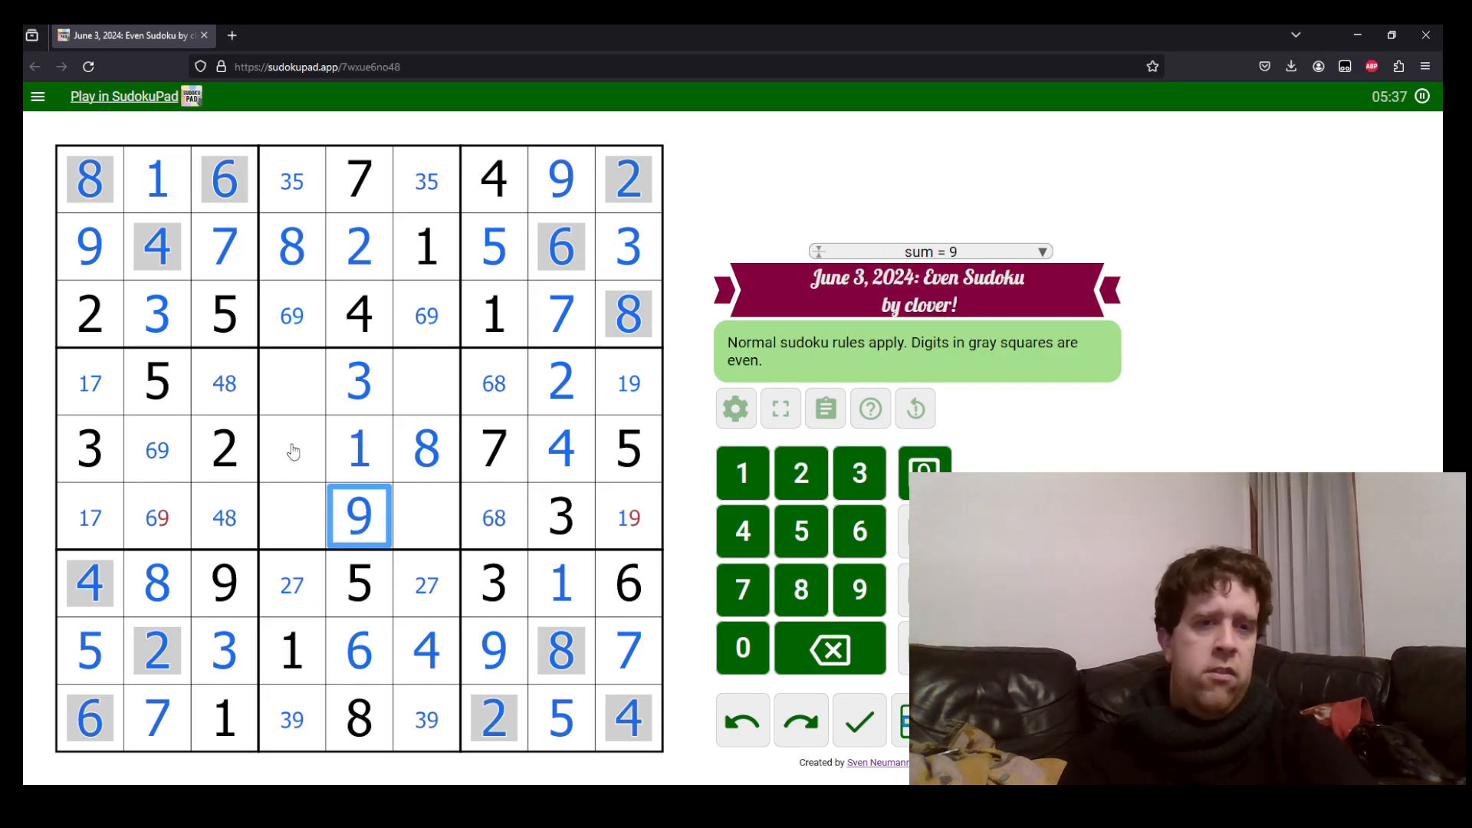
{"action": "left_click", "coordinate": [291, 449]}
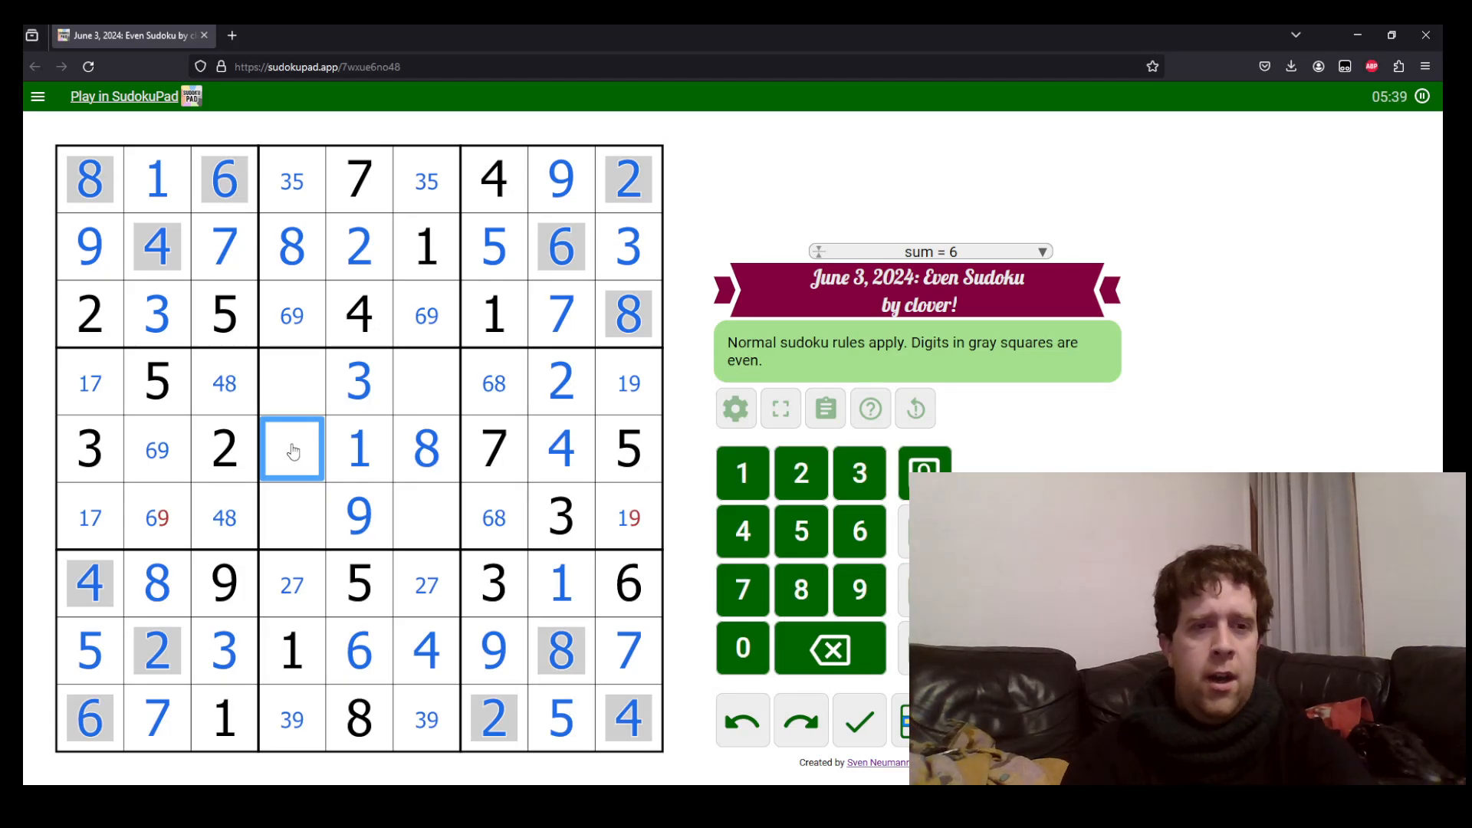
{"action": "type", "text": "6"}
{"action": "left_click", "coordinate": [224, 382]}
{"action": "type", "text": "8"}
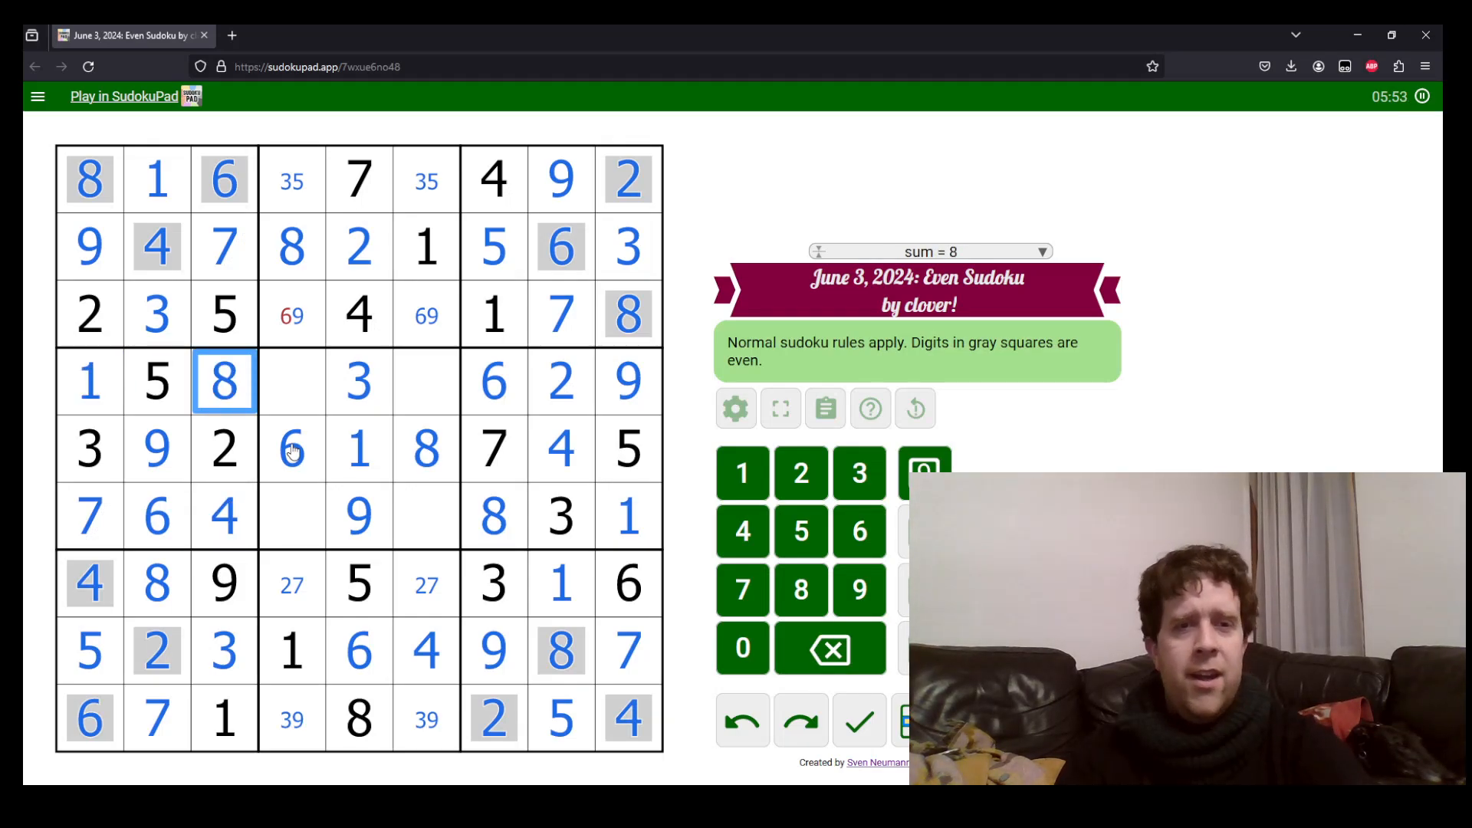
{"action": "mouse_move", "coordinate": [263, 317]}
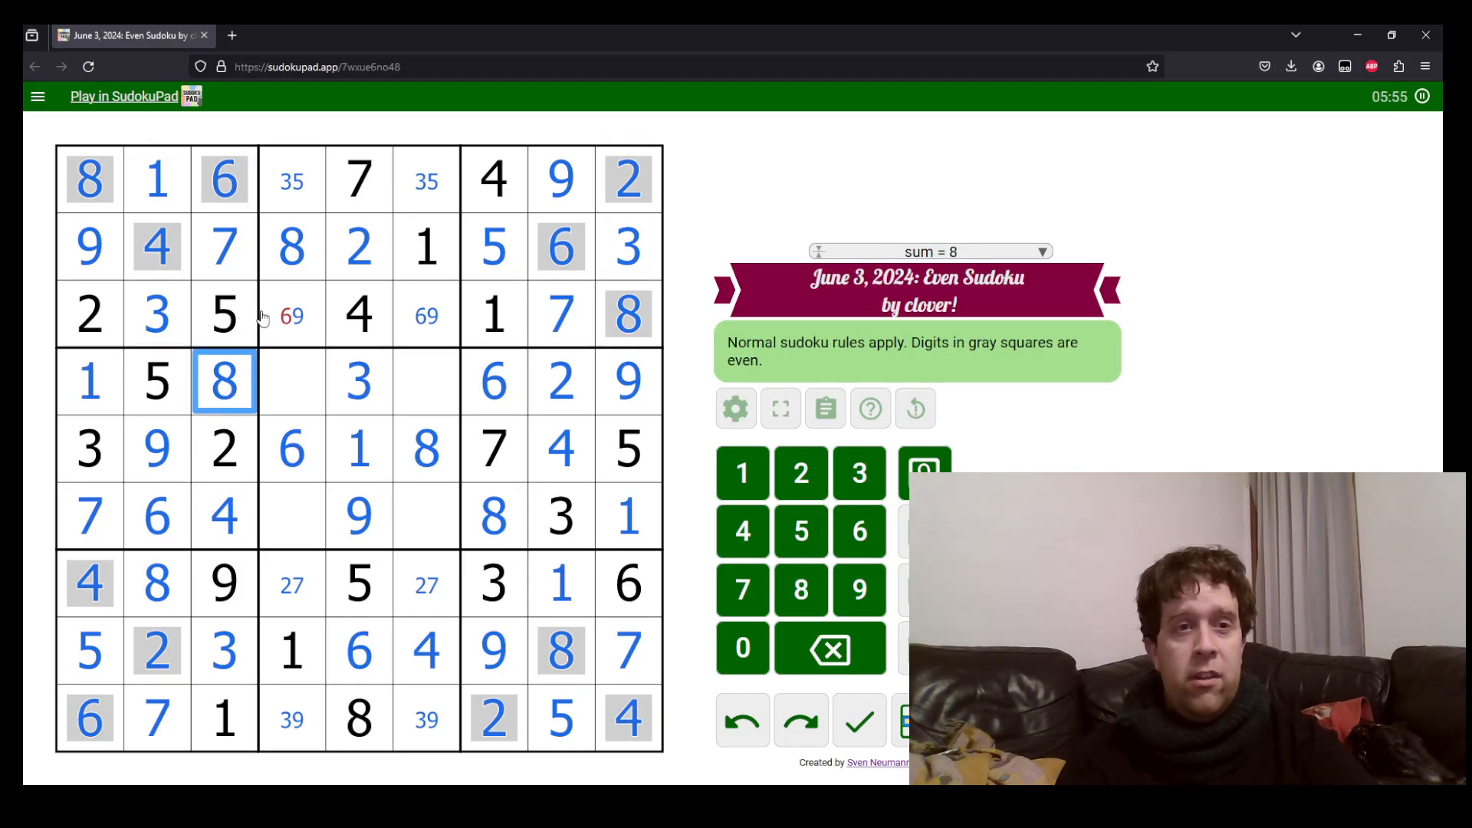